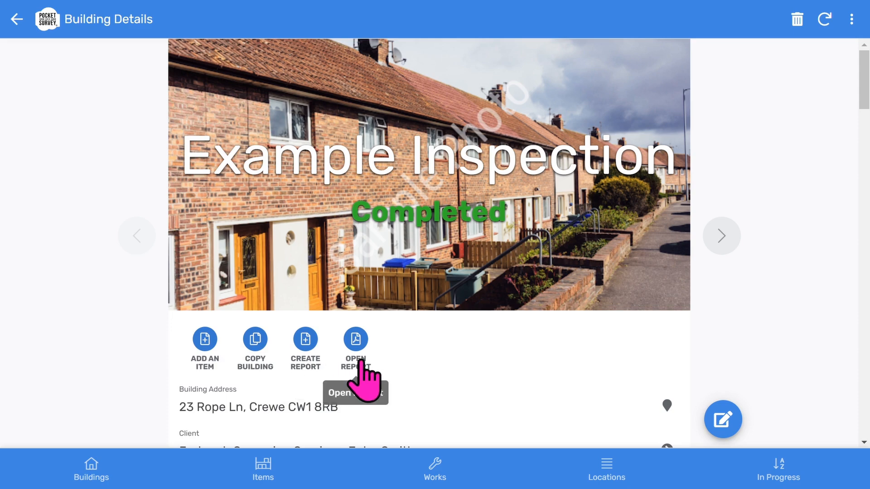
Create a report for the Example Inspection and confirm, opening the Full Damp Inspection PDF.
{"action": "scroll", "scroll_direction": "down", "scroll_amount": 3}
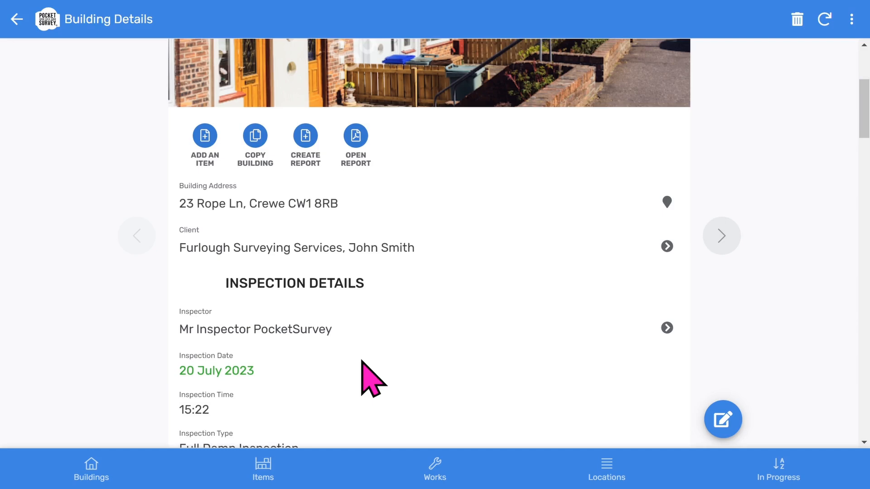
{"action": "mouse_move", "coordinate": [200, 272]}
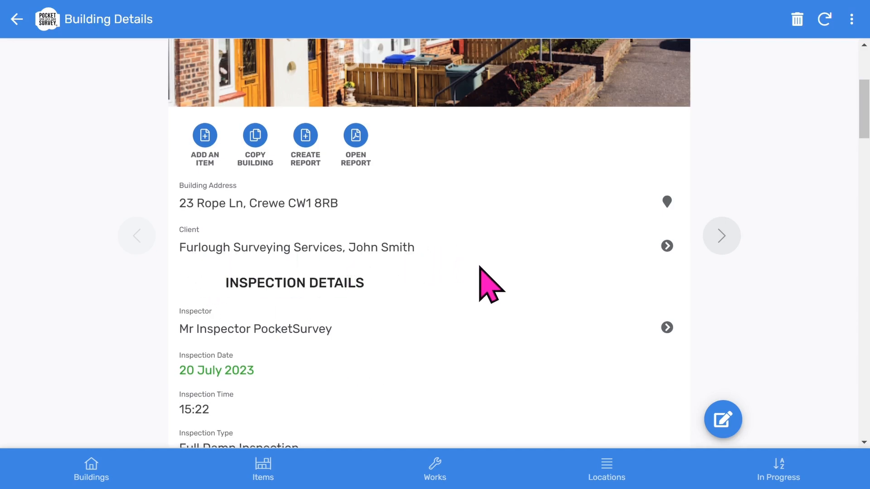
{"action": "scroll", "scroll_direction": "down", "scroll_amount": 3}
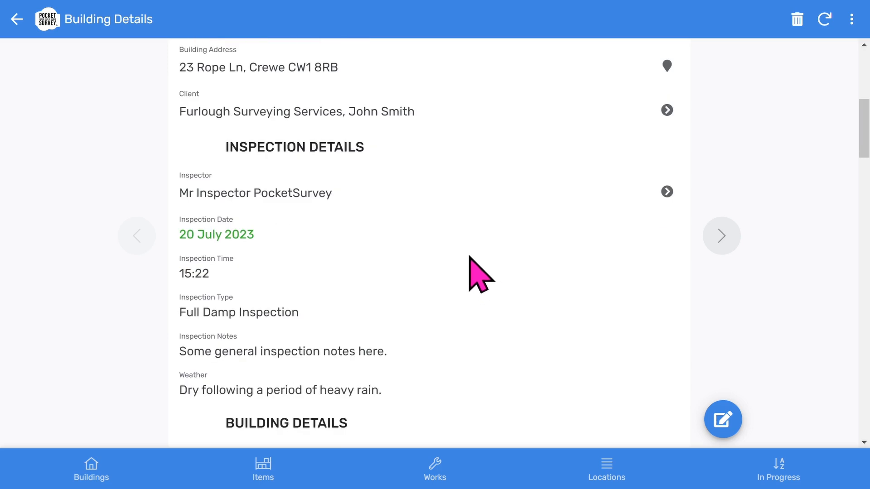
{"action": "mouse_move", "coordinate": [667, 110]}
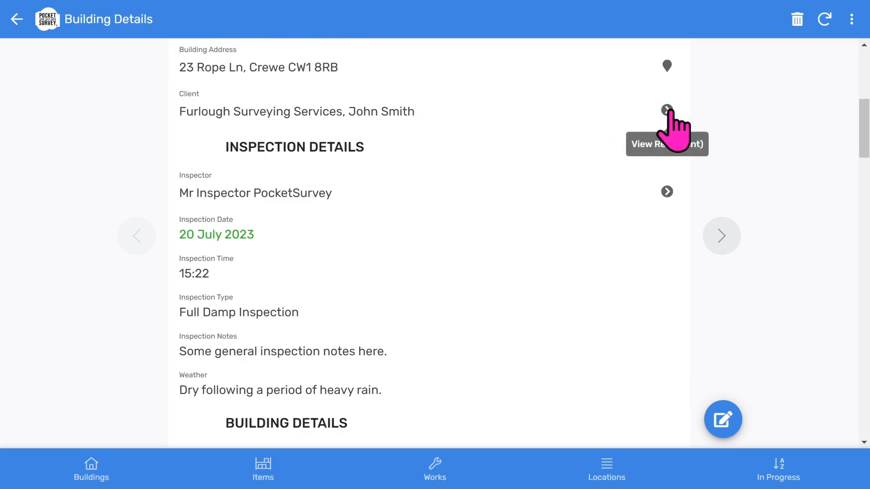
{"action": "mouse_move", "coordinate": [392, 154]}
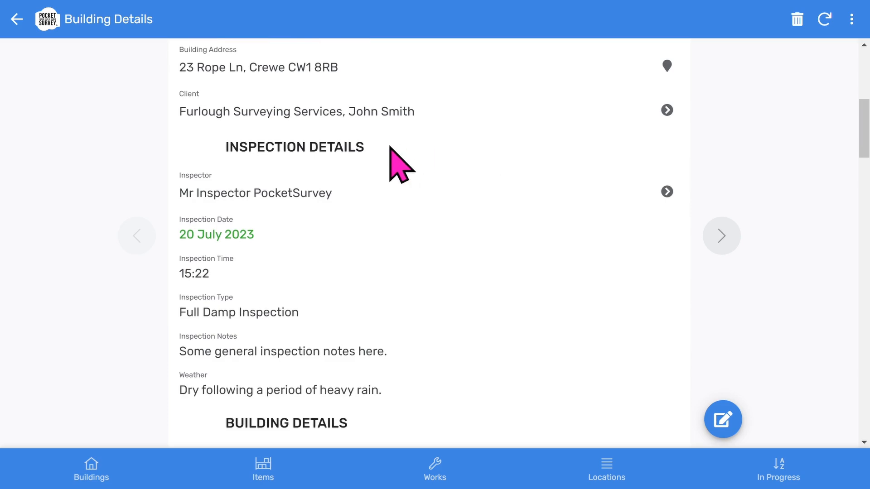
{"action": "mouse_move", "coordinate": [355, 210]}
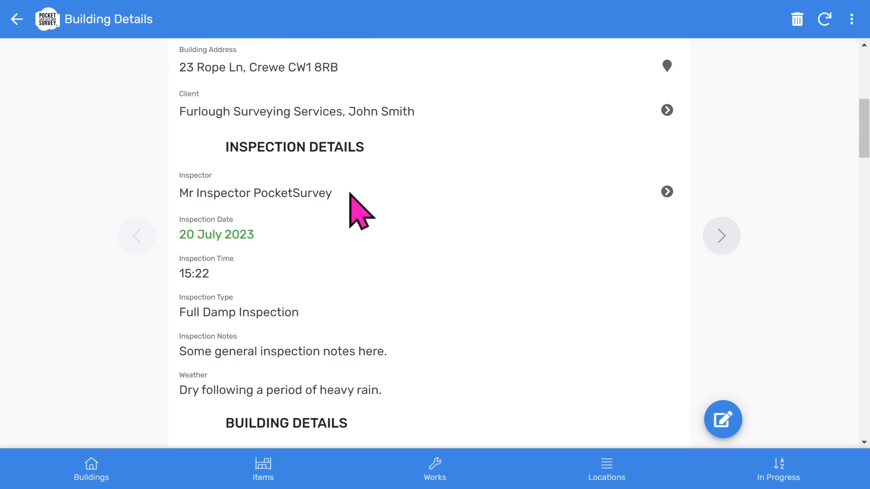
{"action": "mouse_move", "coordinate": [266, 278]}
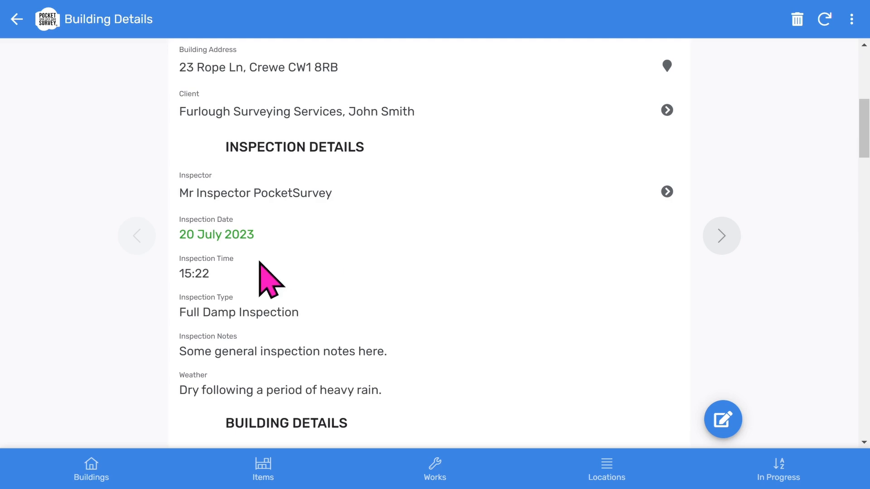
{"action": "mouse_move", "coordinate": [321, 321]}
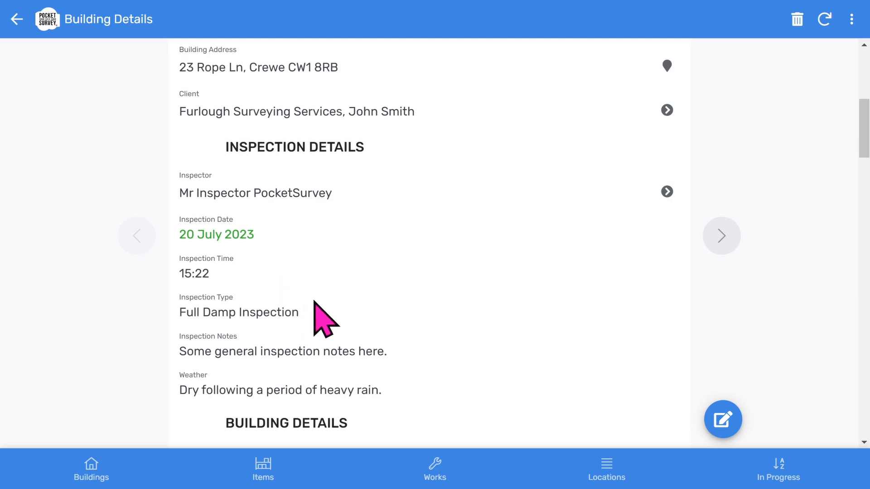
{"action": "scroll", "scroll_direction": "down", "scroll_amount": 3}
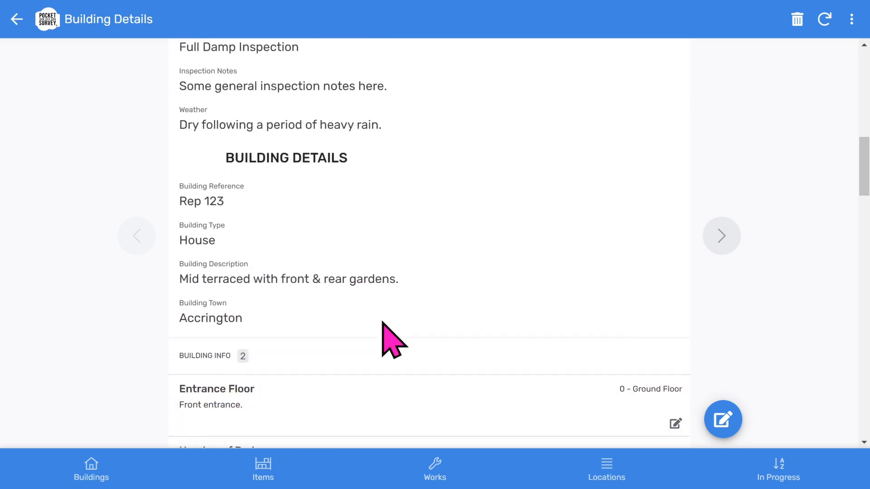
{"action": "scroll", "scroll_direction": "down", "scroll_amount": 3}
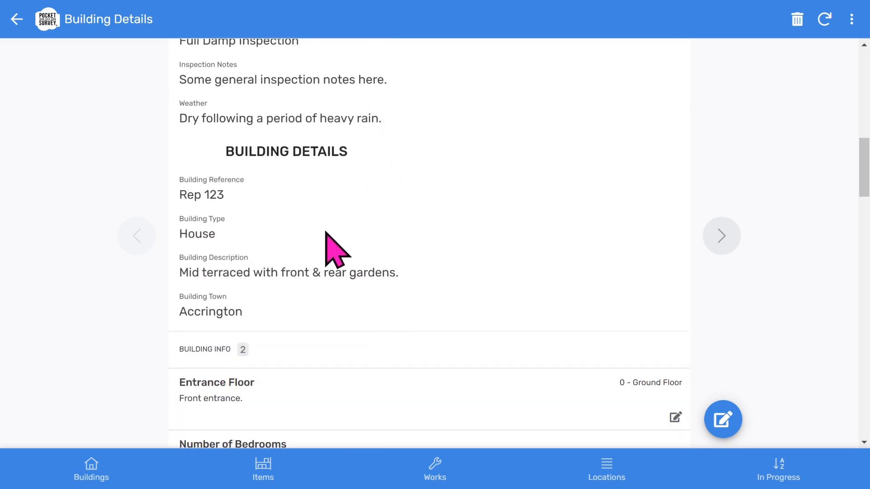
{"action": "scroll", "scroll_direction": "down", "scroll_amount": 3}
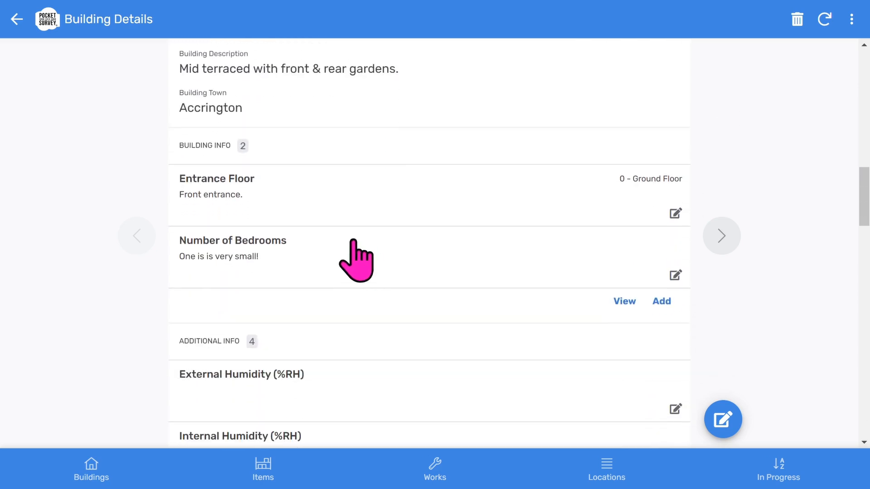
{"action": "mouse_move", "coordinate": [305, 267]}
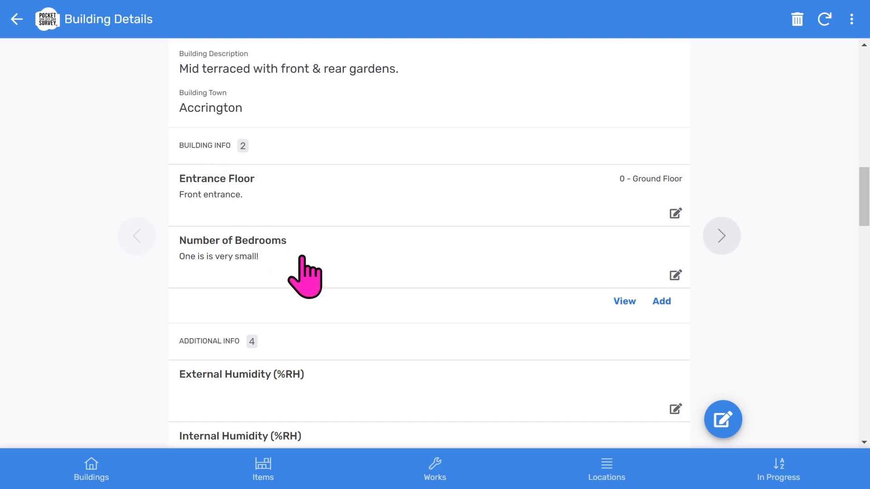
{"action": "scroll", "scroll_direction": "down", "scroll_amount": 3}
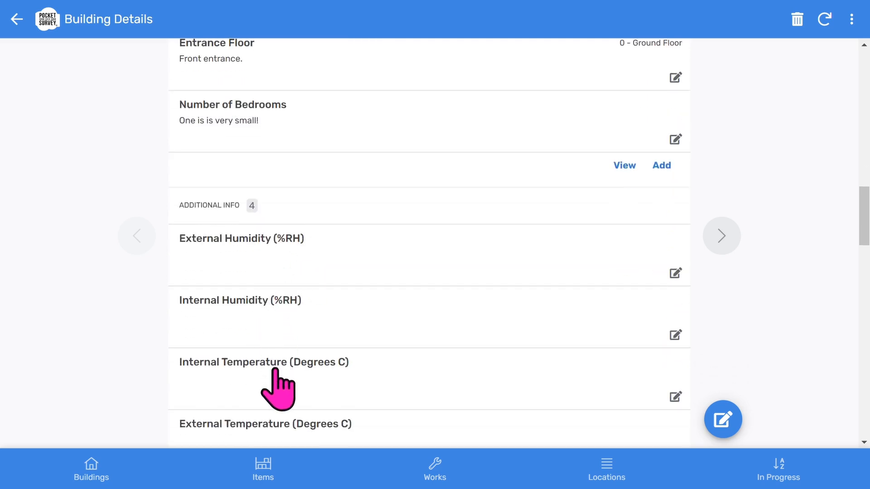
{"action": "scroll", "scroll_direction": "down", "scroll_amount": 3}
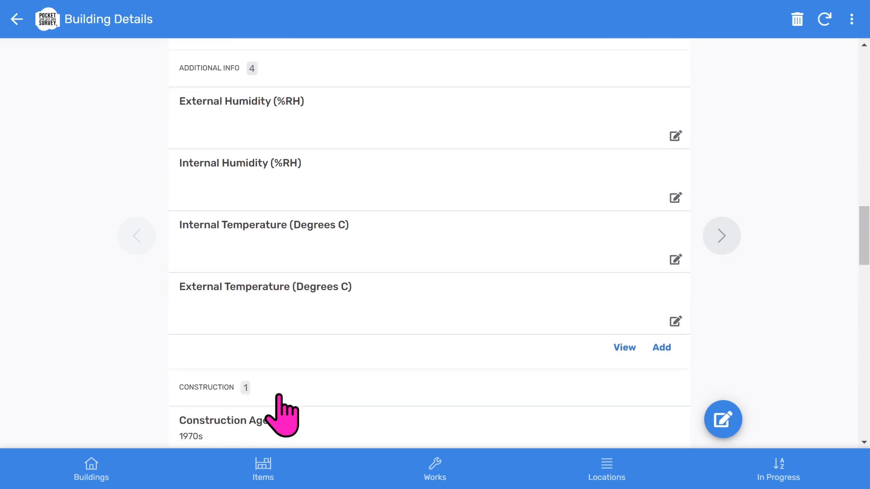
{"action": "scroll", "scroll_direction": "down", "scroll_amount": 3}
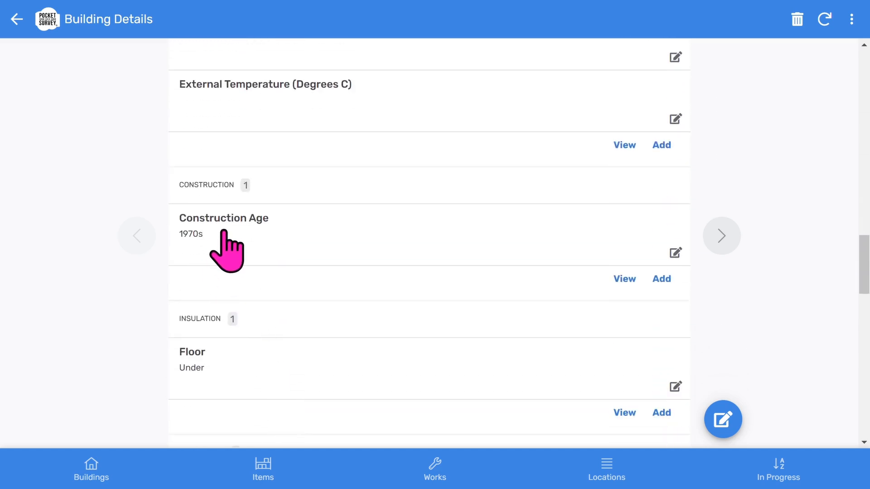
{"action": "mouse_move", "coordinate": [240, 342]}
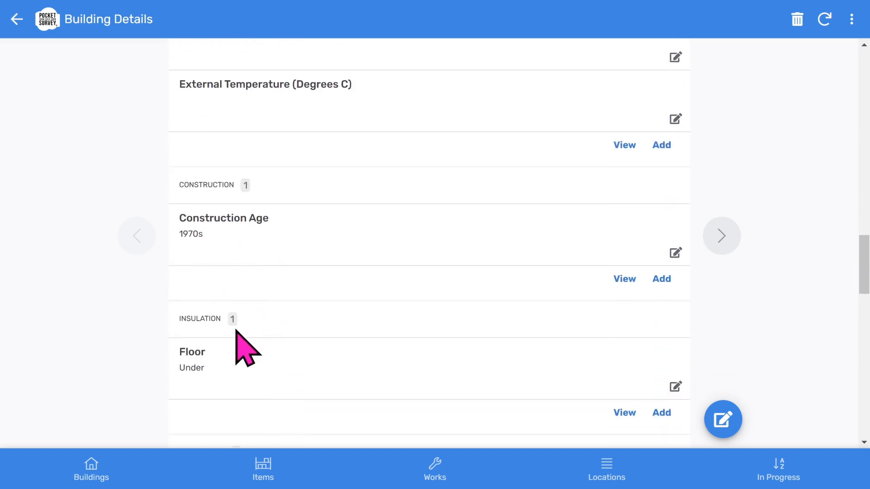
{"action": "scroll", "scroll_direction": "down", "scroll_amount": 3}
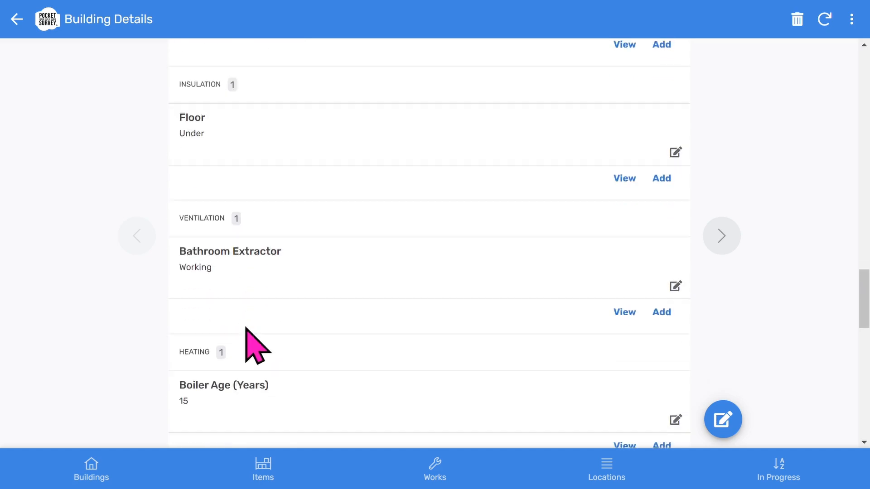
{"action": "scroll", "scroll_direction": "down", "scroll_amount": 3}
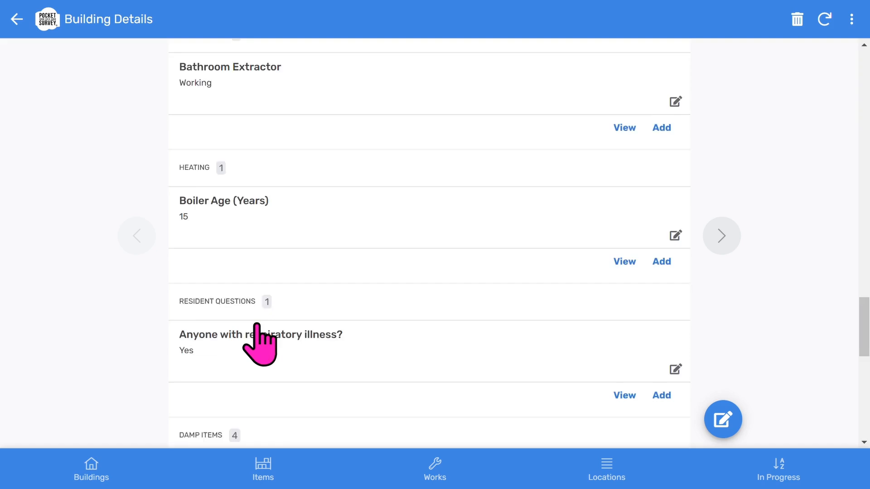
{"action": "scroll", "scroll_direction": "down", "scroll_amount": 3}
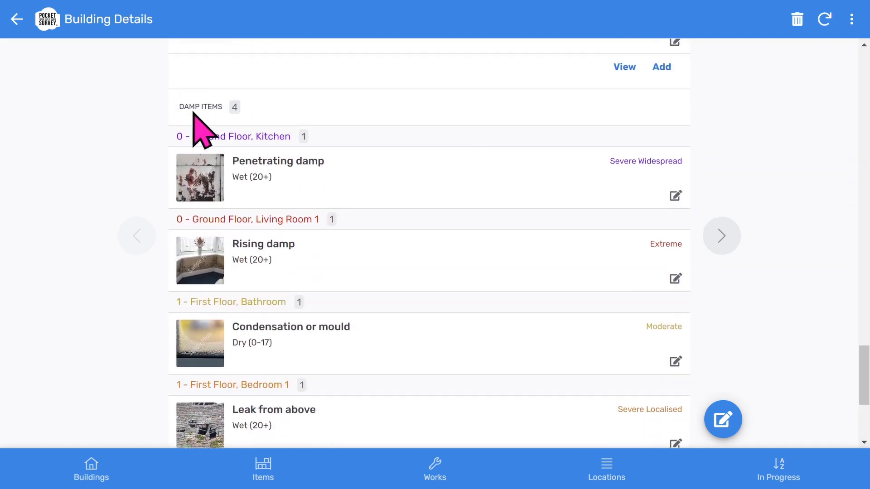
{"action": "scroll", "scroll_direction": "down", "scroll_amount": 3}
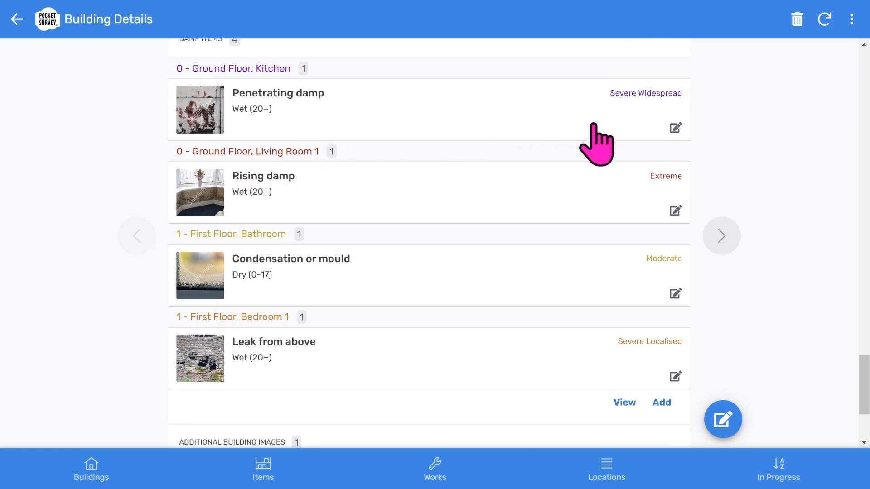
{"action": "mouse_move", "coordinate": [486, 354]}
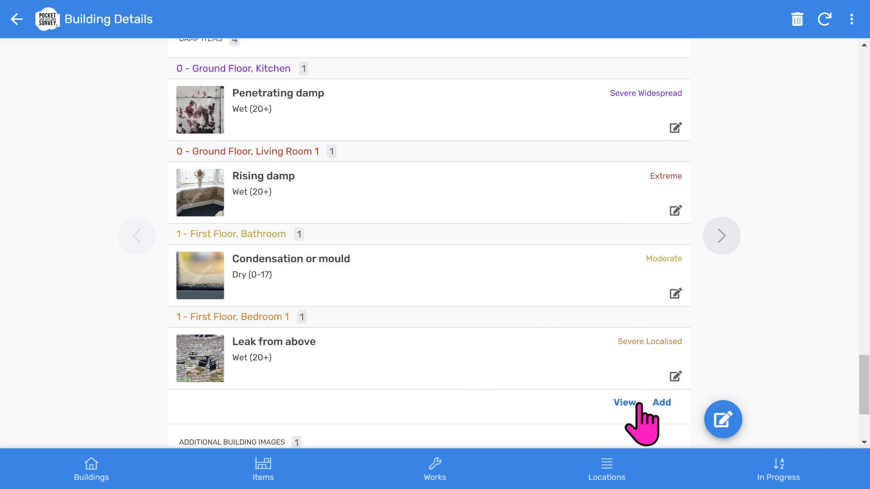
{"action": "mouse_move", "coordinate": [478, 119]}
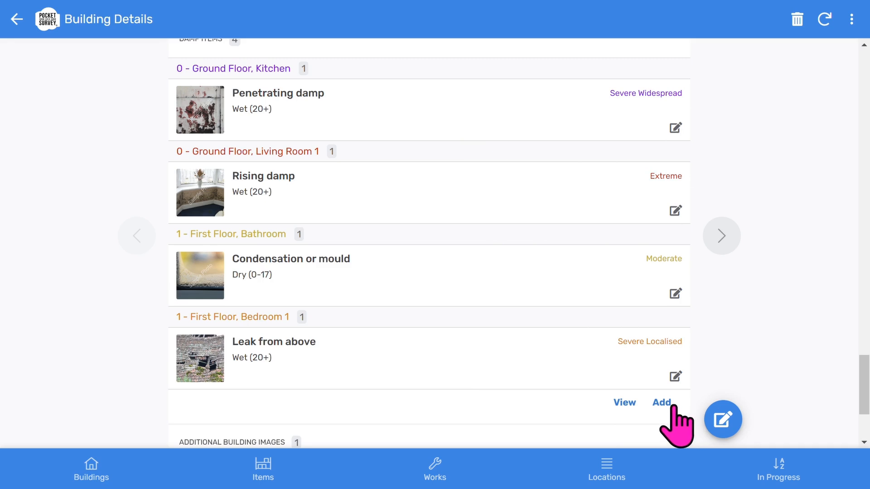
{"action": "scroll", "scroll_direction": "down", "scroll_amount": 3}
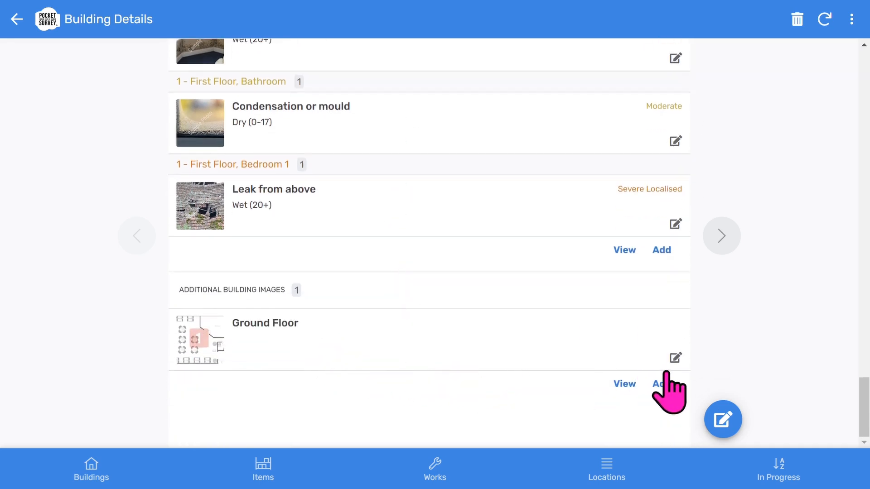
{"action": "mouse_move", "coordinate": [499, 350]}
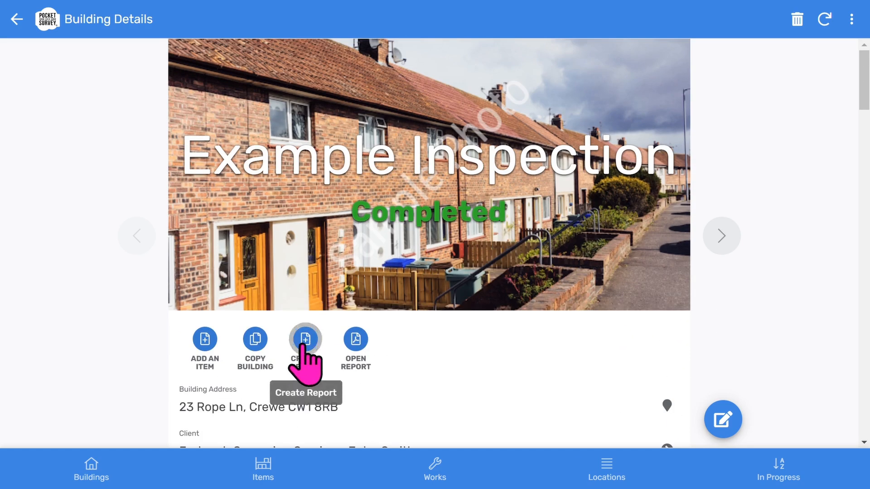
{"action": "left_click", "coordinate": [305, 339]}
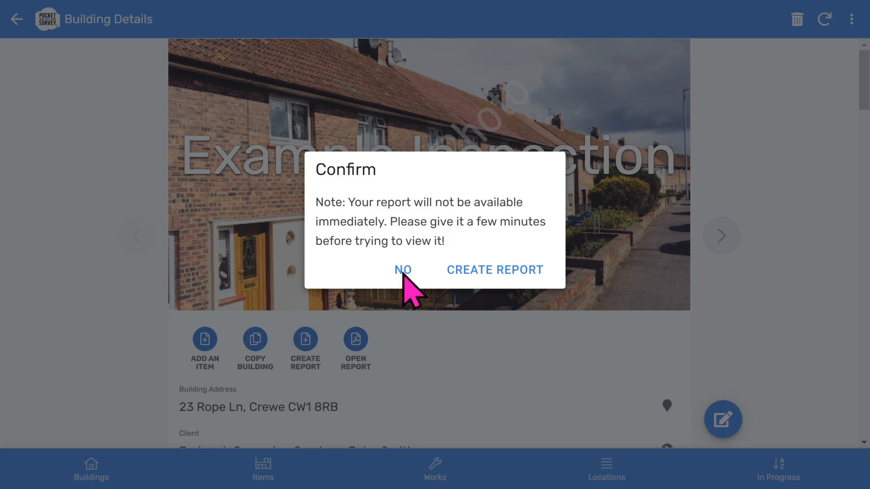
{"action": "left_click", "coordinate": [495, 270]}
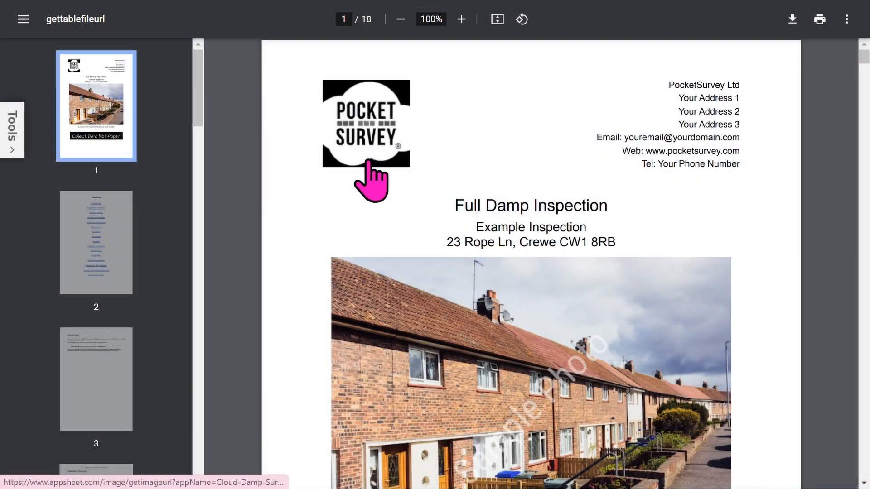
{"action": "mouse_move", "coordinate": [703, 205]}
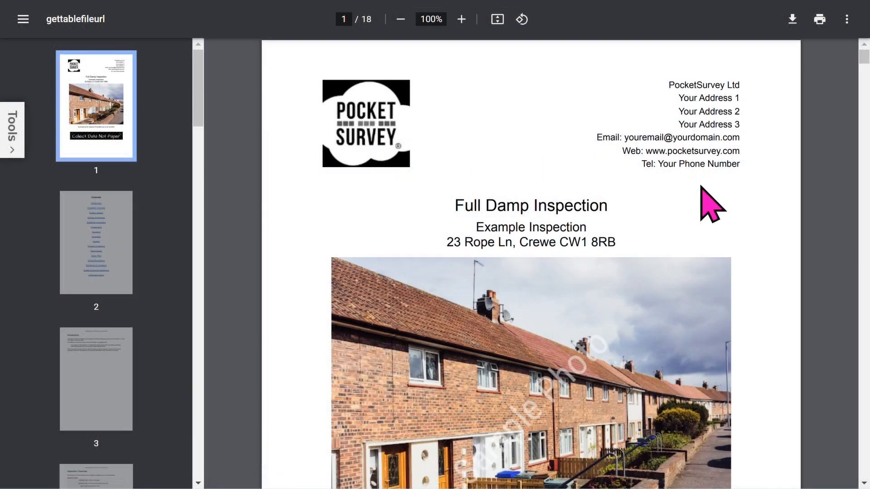
Move from the cover page through the Contents list to the page-3 Introduction.
{"action": "scroll", "scroll_direction": "down", "scroll_amount": 3}
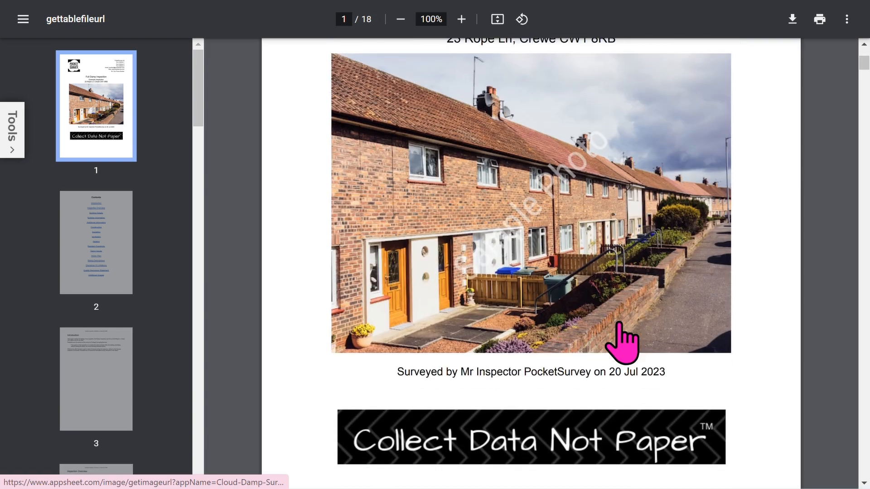
{"action": "mouse_move", "coordinate": [190, 283]}
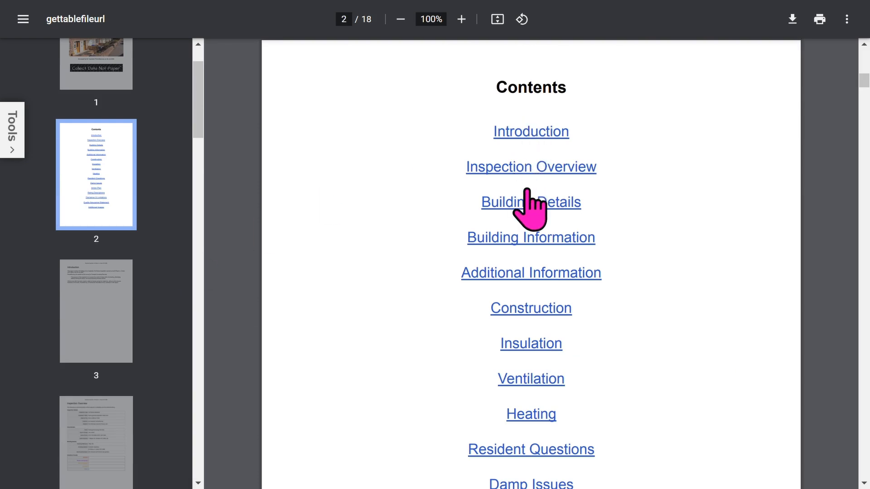
{"action": "mouse_move", "coordinate": [528, 432]}
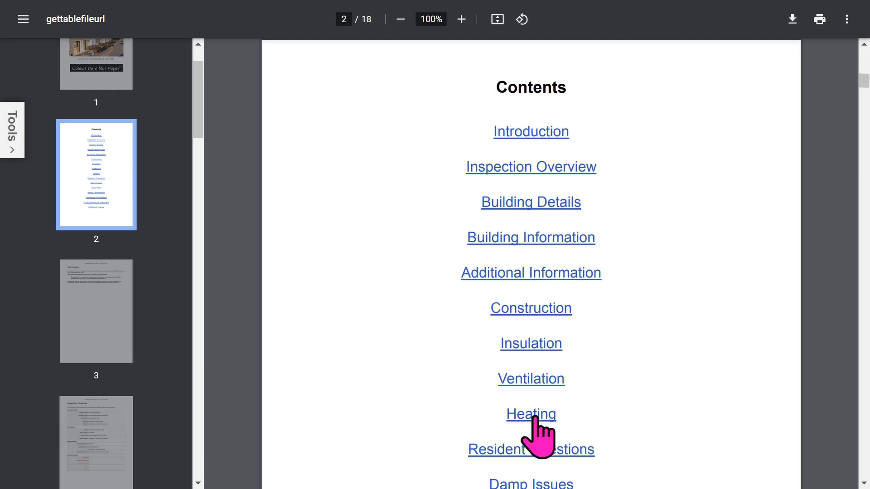
{"action": "scroll", "scroll_direction": "down", "scroll_amount": 3}
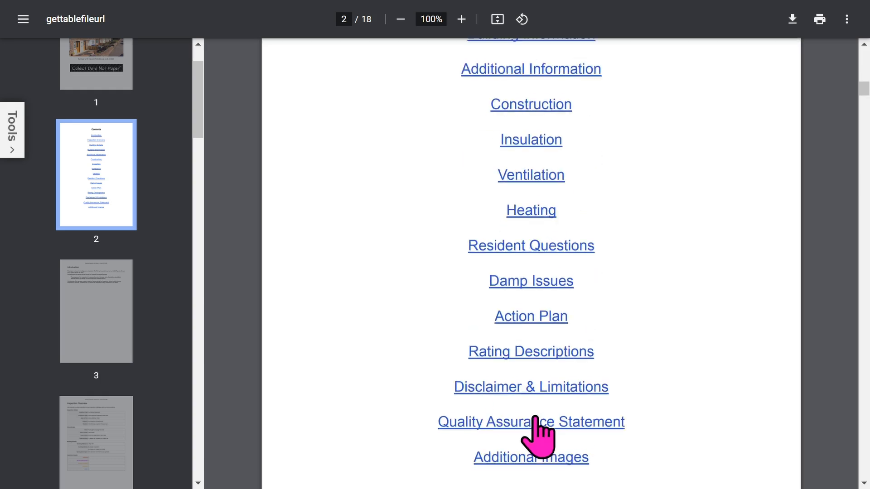
{"action": "scroll", "scroll_direction": "down", "scroll_amount": 3}
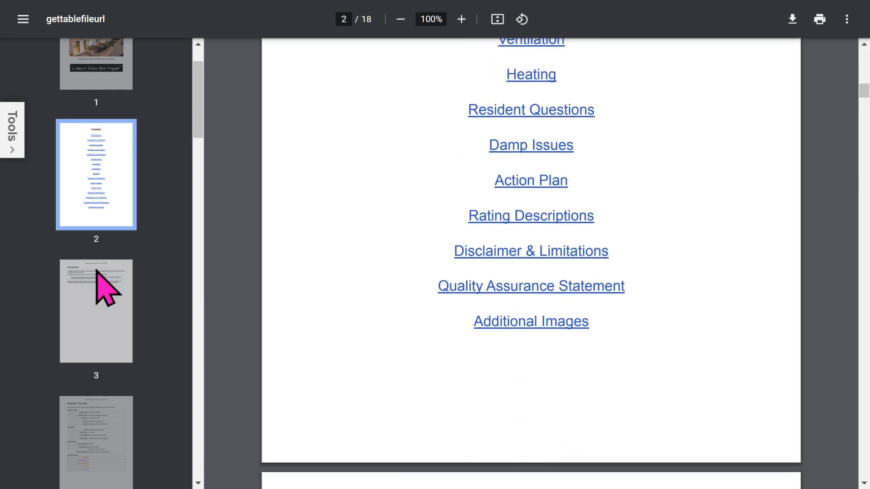
{"action": "left_click", "coordinate": [96, 312]}
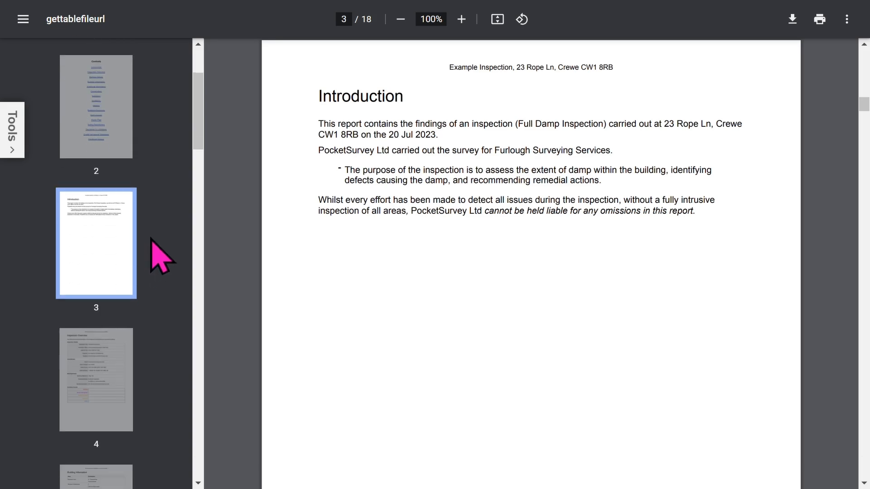
View the Inspection Overview, Construction/Insulation/Ventilation and Resident Questions pages (4, 6, 8).
{"action": "scroll", "scroll_direction": "down", "scroll_amount": 3}
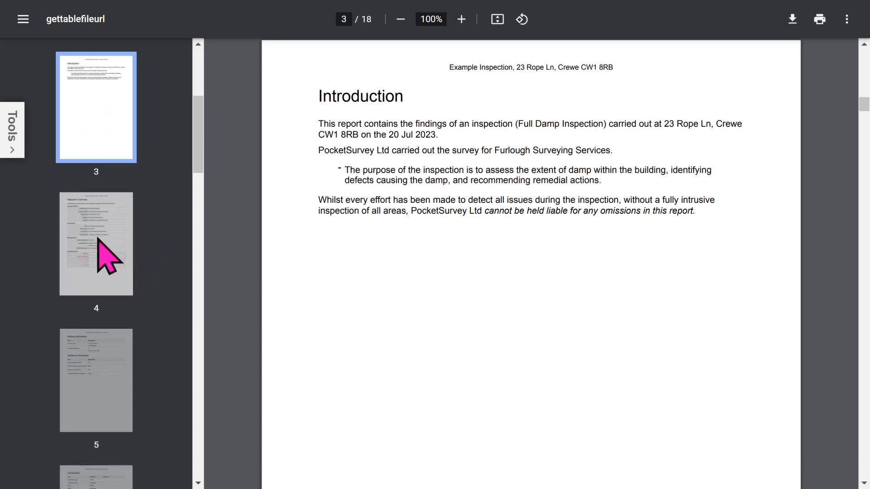
{"action": "left_click", "coordinate": [96, 243]}
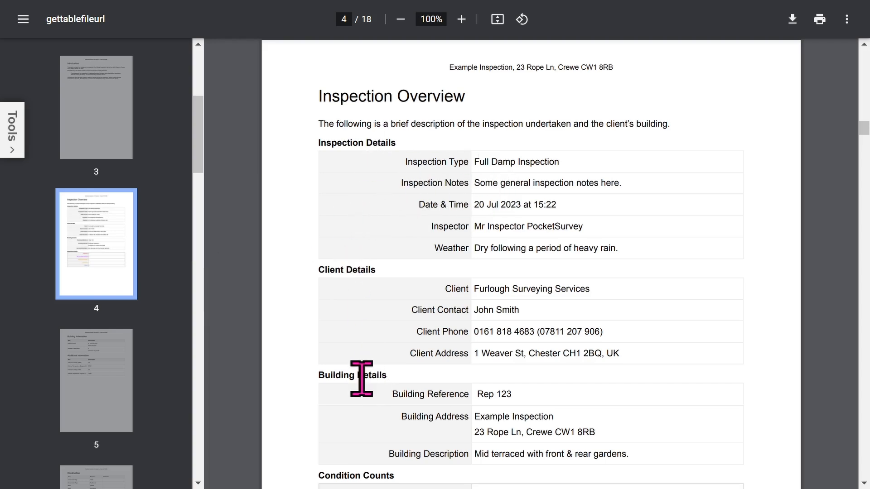
{"action": "scroll", "scroll_direction": "down", "scroll_amount": 3}
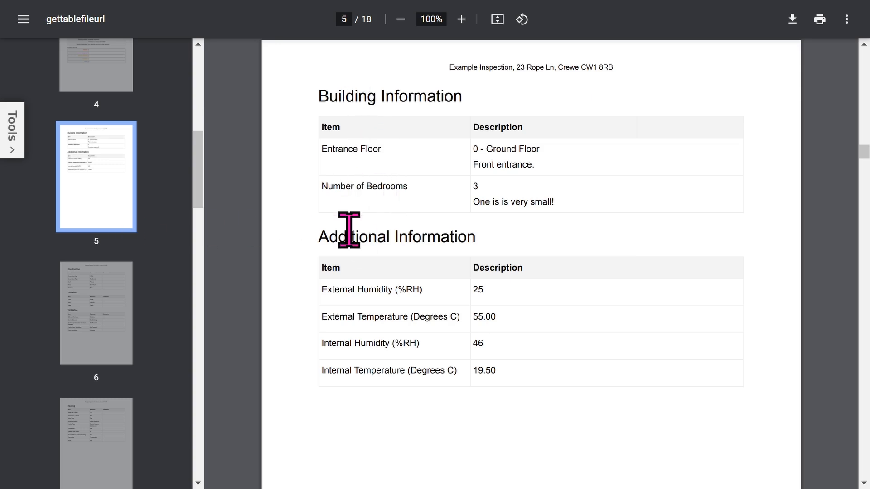
{"action": "left_click", "coordinate": [96, 109]}
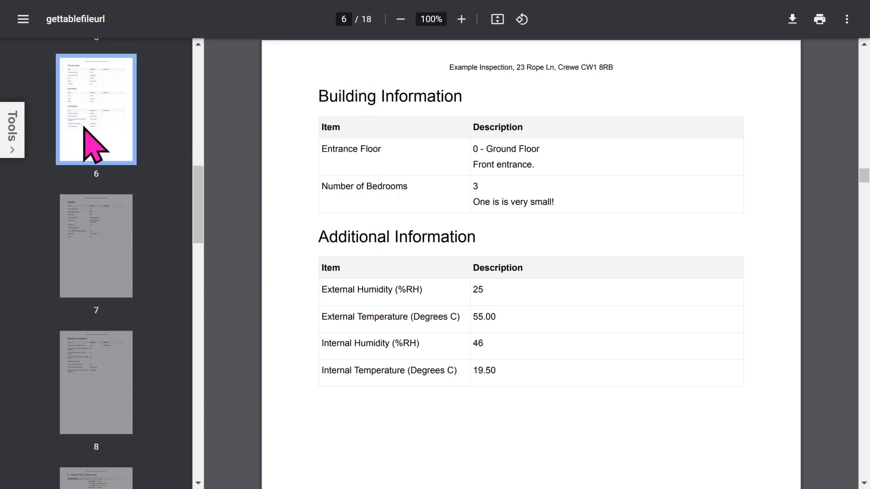
{"action": "left_click", "coordinate": [96, 110]}
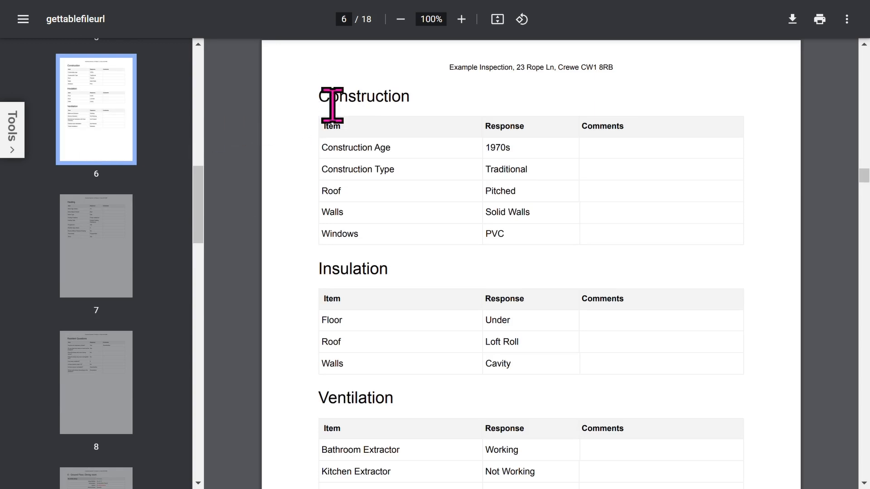
{"action": "mouse_move", "coordinate": [103, 291]}
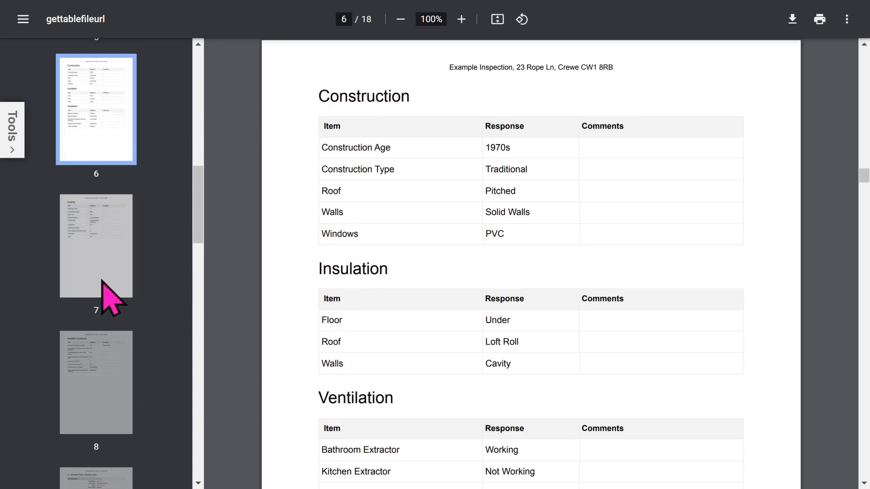
{"action": "left_click", "coordinate": [96, 382]}
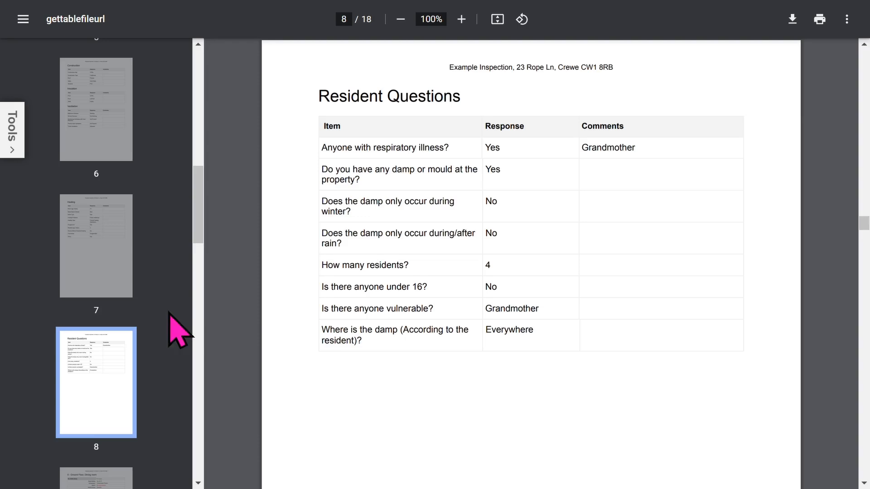
{"action": "scroll", "scroll_direction": "down", "scroll_amount": 3}
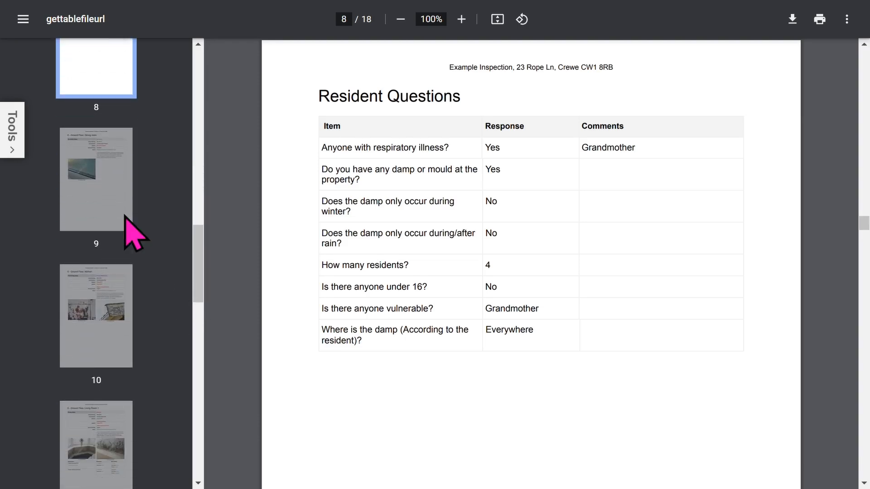
Review the Ground Floor Dining room and Living Room 1 damp pages with photos.
{"action": "left_click", "coordinate": [96, 179]}
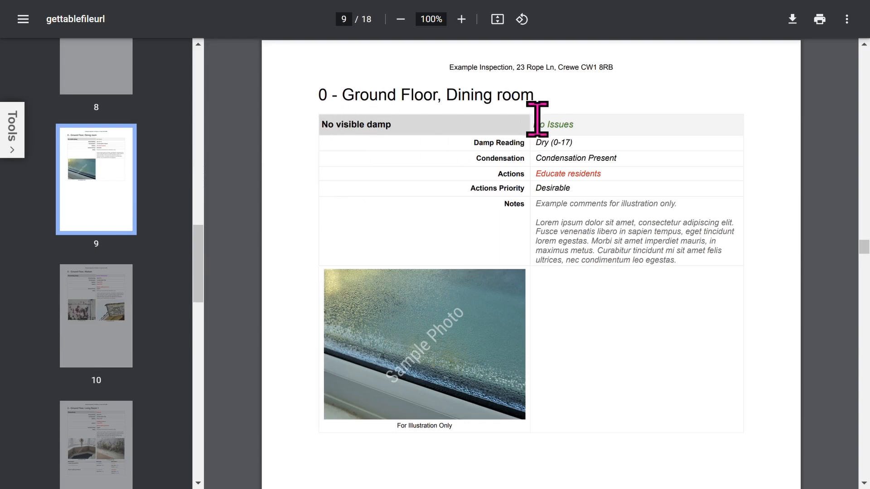
{"action": "mouse_move", "coordinate": [582, 125]}
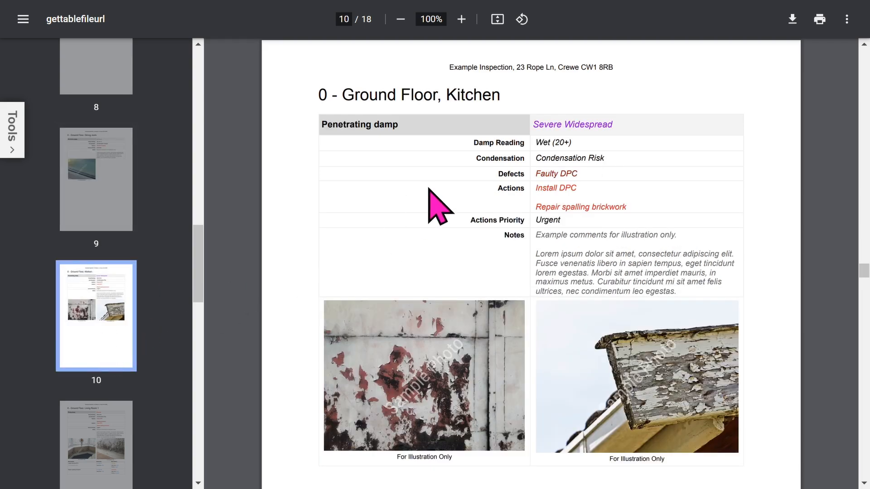
{"action": "mouse_move", "coordinate": [482, 162]}
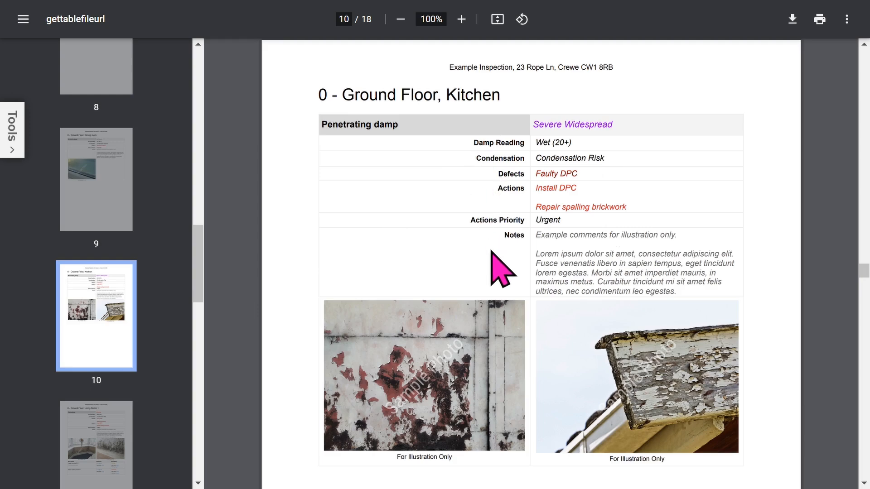
{"action": "scroll", "scroll_direction": "down", "scroll_amount": 3}
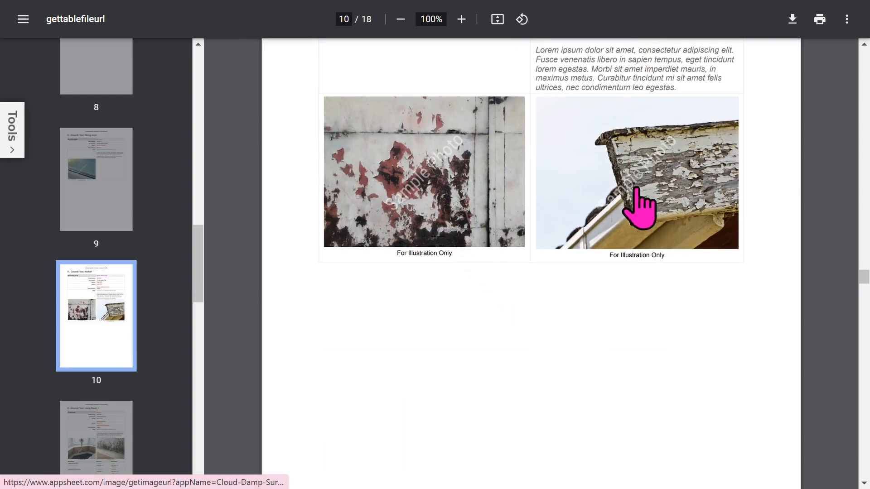
{"action": "scroll", "scroll_direction": "down", "scroll_amount": 3}
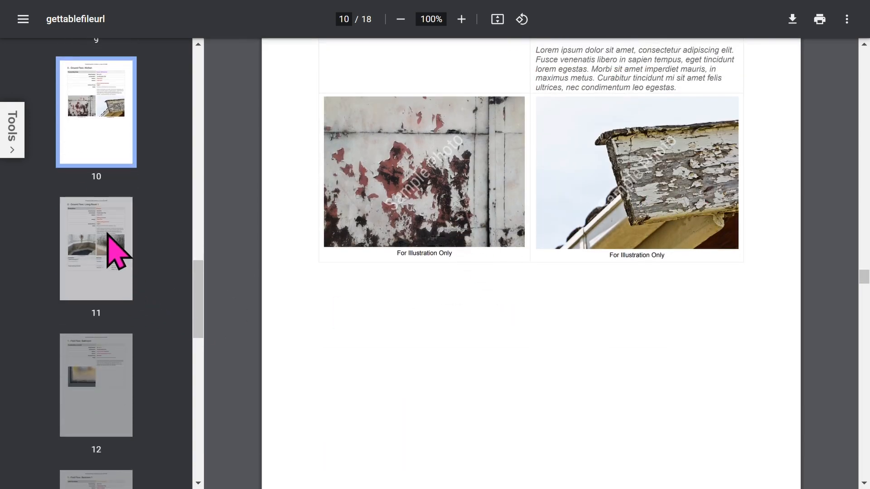
{"action": "left_click", "coordinate": [96, 249]}
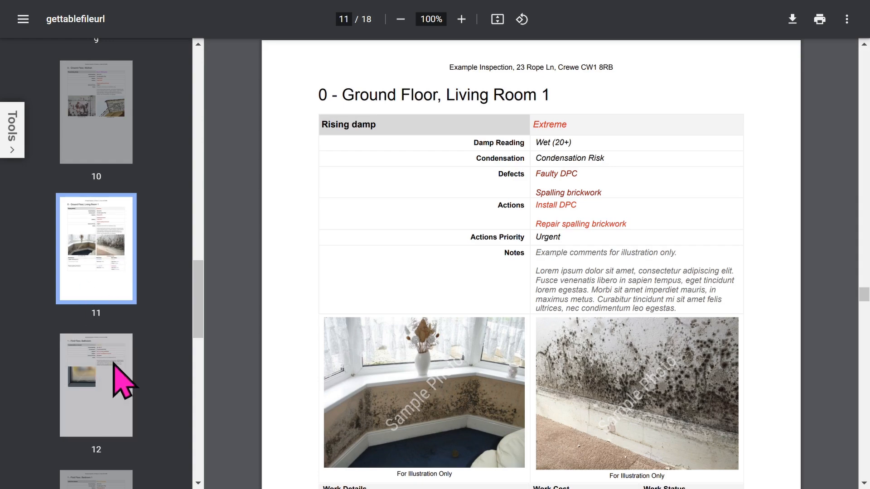
{"action": "scroll", "scroll_direction": "down", "scroll_amount": 3}
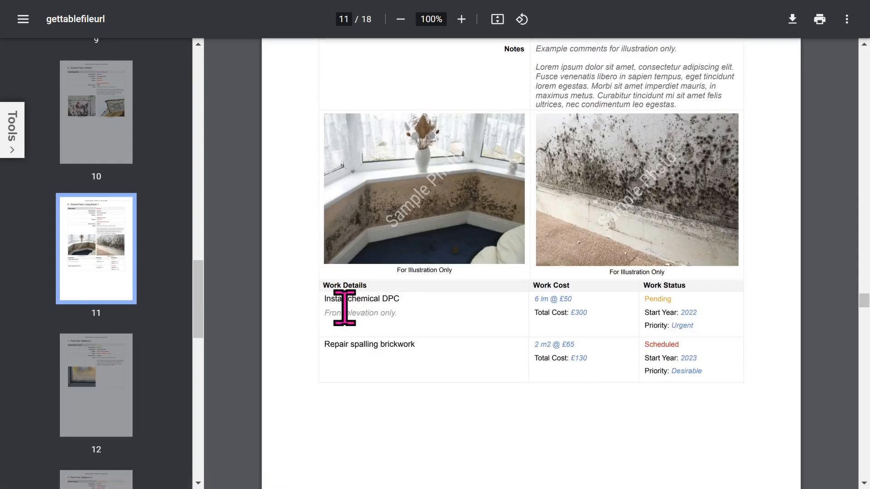
{"action": "mouse_move", "coordinate": [120, 362]}
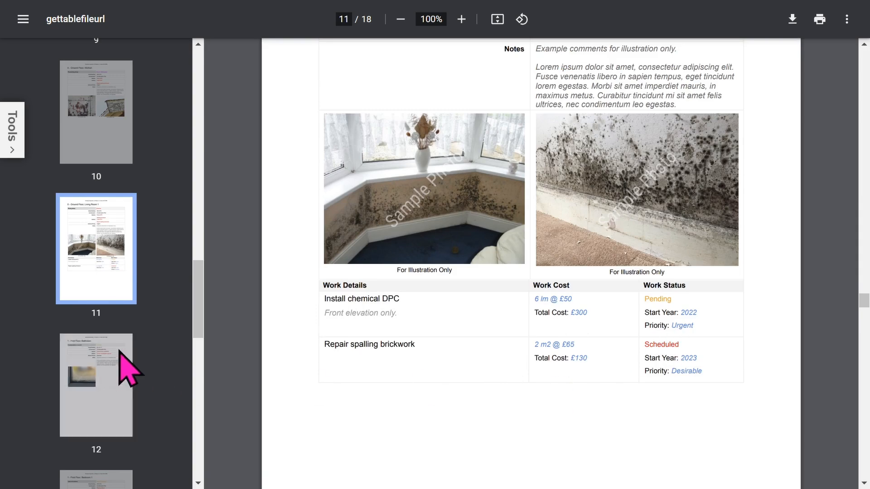
Review the First Floor Bathroom and Bedroom 1 pages, ending on the Action Plan page.
{"action": "left_click", "coordinate": [96, 387]}
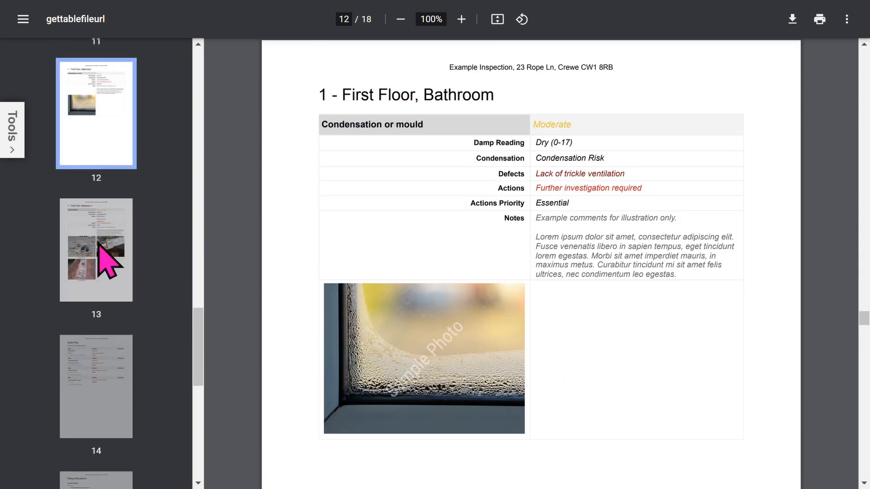
{"action": "left_click", "coordinate": [96, 250]}
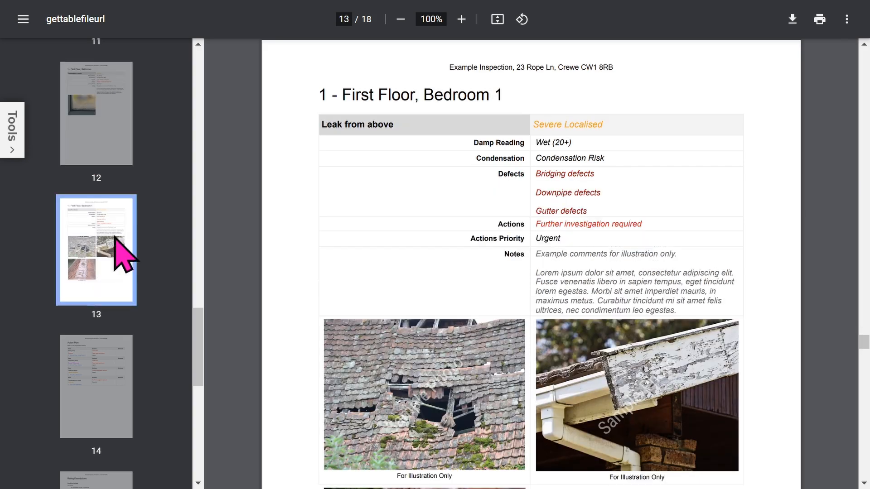
{"action": "mouse_move", "coordinate": [273, 300]}
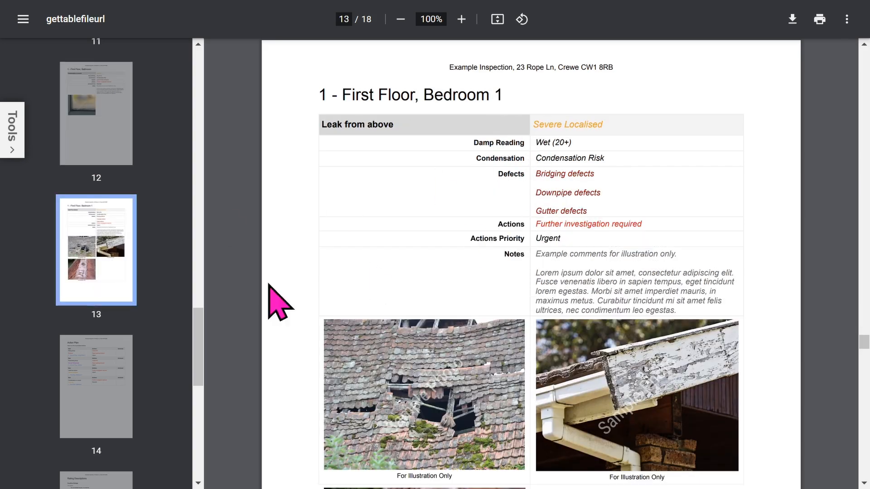
{"action": "scroll", "scroll_direction": "down", "scroll_amount": 3}
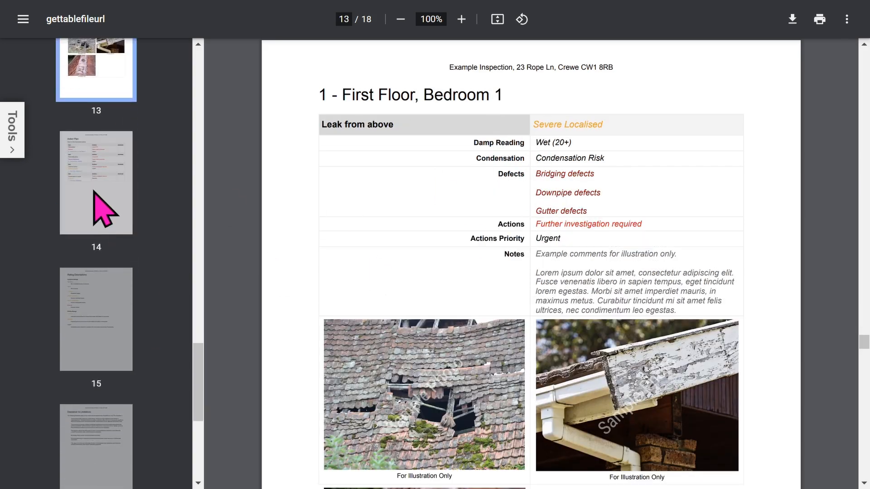
{"action": "left_click", "coordinate": [97, 183]}
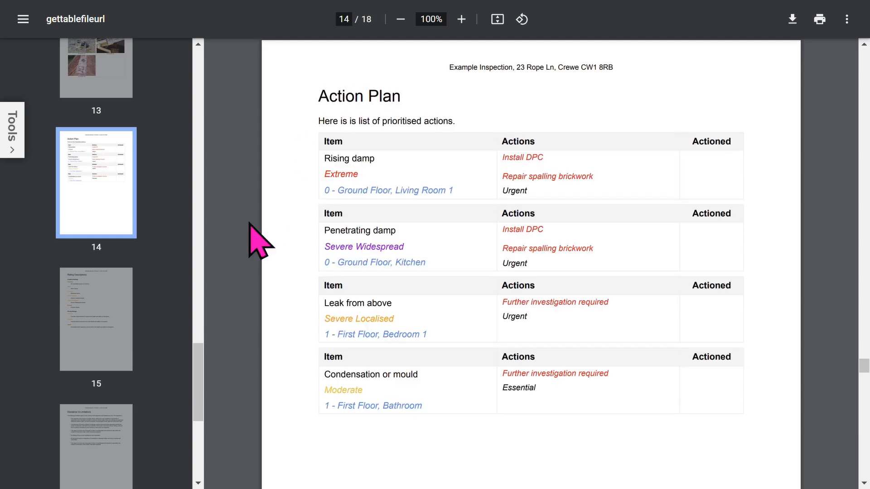
View the Disclaimer page 17, then the final page-18 Ground Floor plan.
{"action": "scroll", "scroll_direction": "down", "scroll_amount": 3}
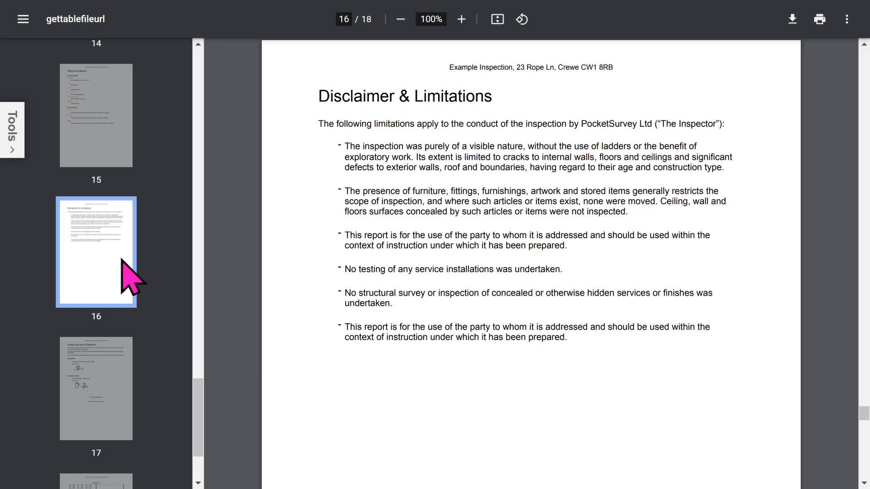
{"action": "mouse_move", "coordinate": [345, 198]}
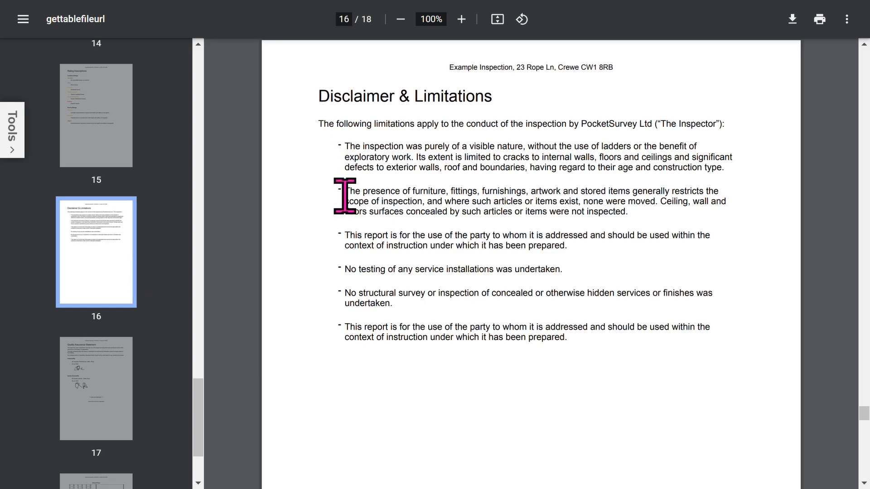
{"action": "mouse_move", "coordinate": [346, 281]}
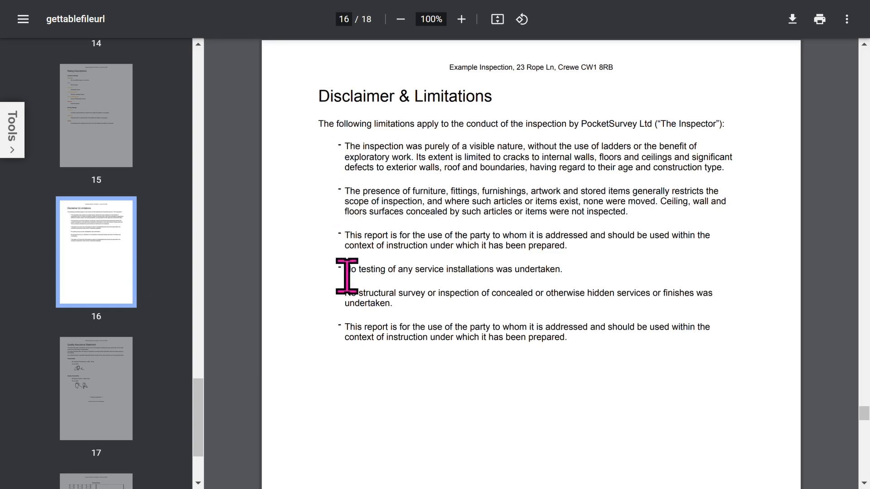
{"action": "scroll", "scroll_direction": "down", "scroll_amount": 3}
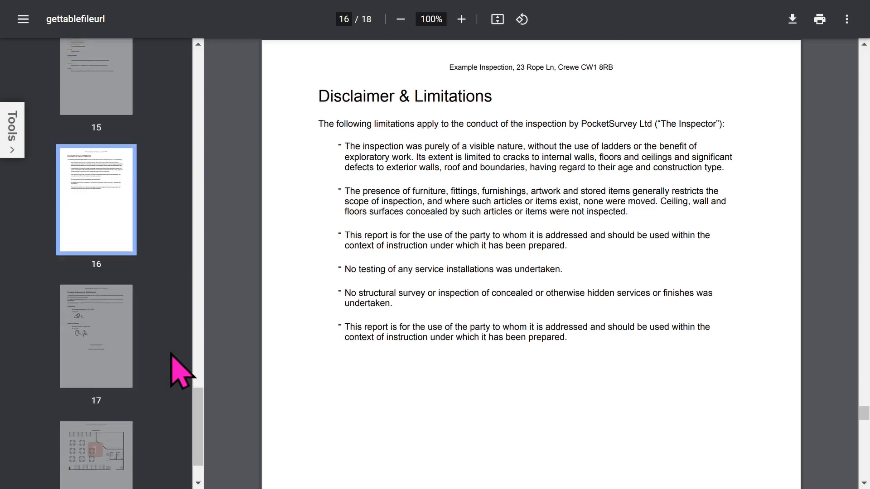
{"action": "left_click", "coordinate": [96, 336]}
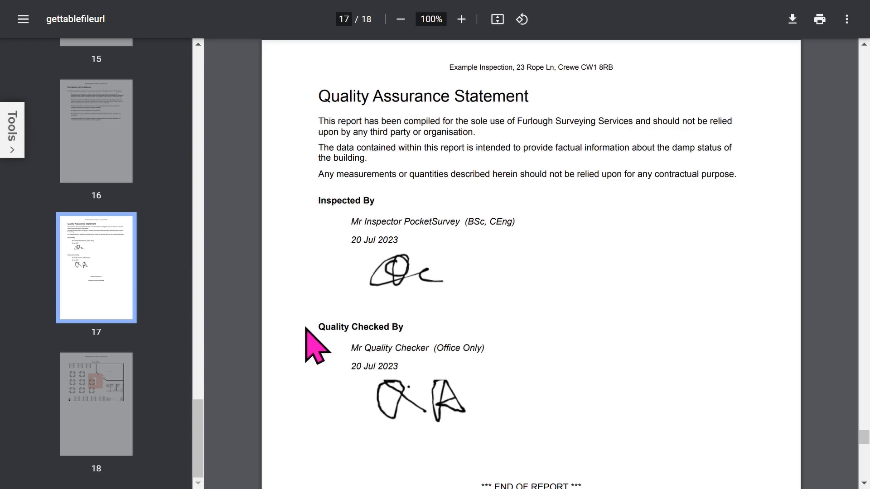
{"action": "mouse_move", "coordinate": [172, 323]}
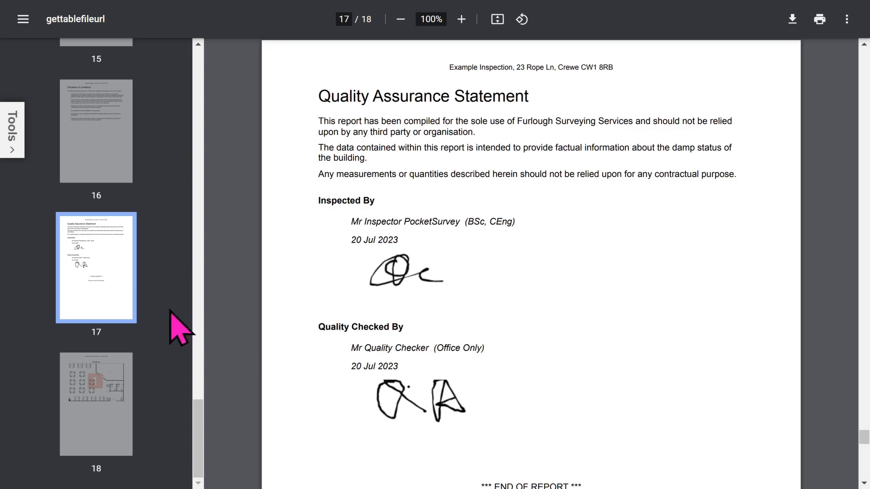
{"action": "left_click", "coordinate": [96, 404]}
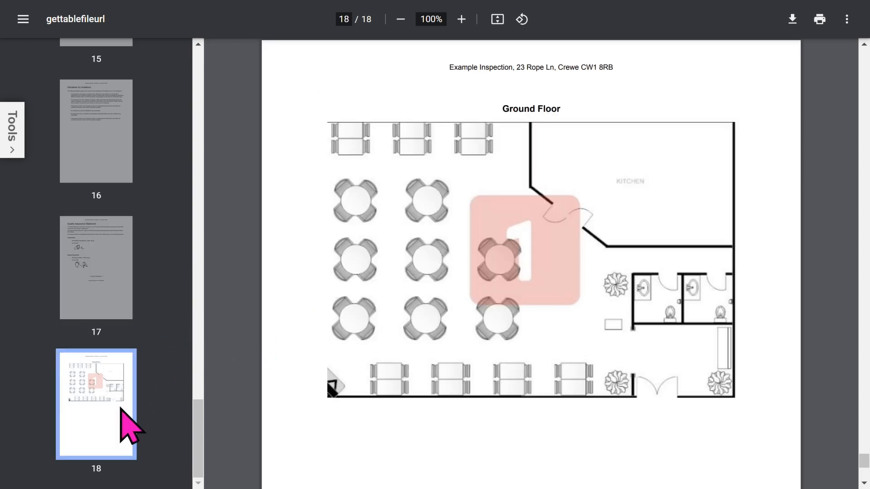
{"action": "mouse_move", "coordinate": [507, 255]}
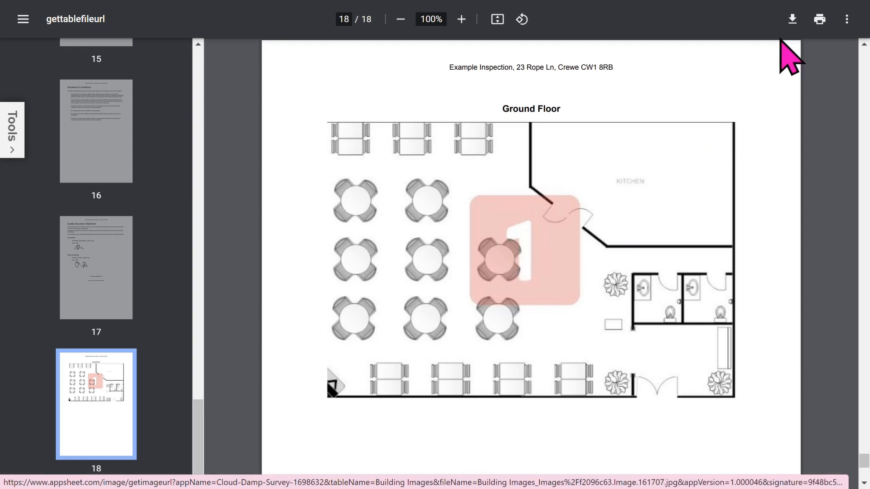
{"action": "mouse_move", "coordinate": [792, 19]}
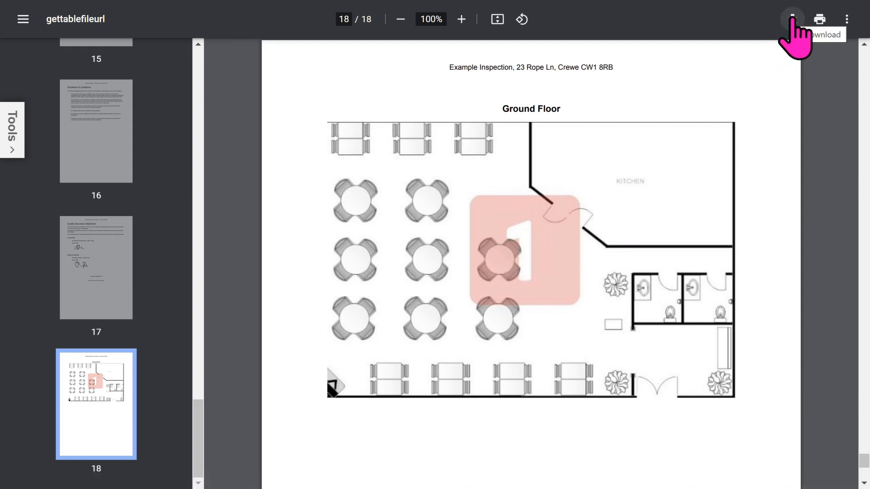
Download the PDF report and return to the Example Inspection in PocketSurvey.
{"action": "left_click", "coordinate": [792, 18]}
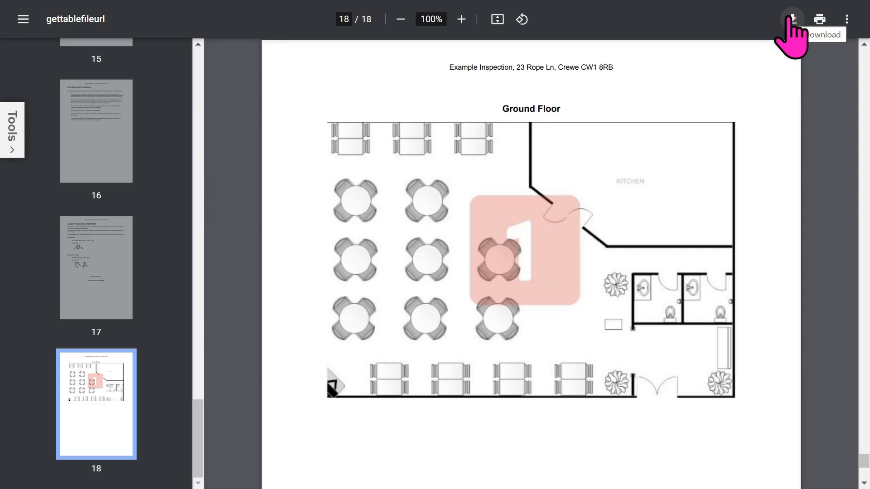
{"action": "mouse_move", "coordinate": [476, 279]}
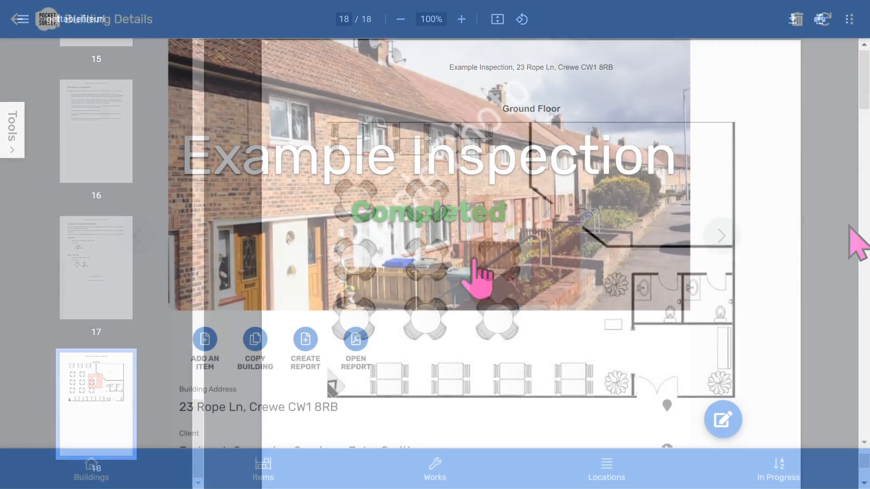
{"action": "left_click", "coordinate": [90, 476]}
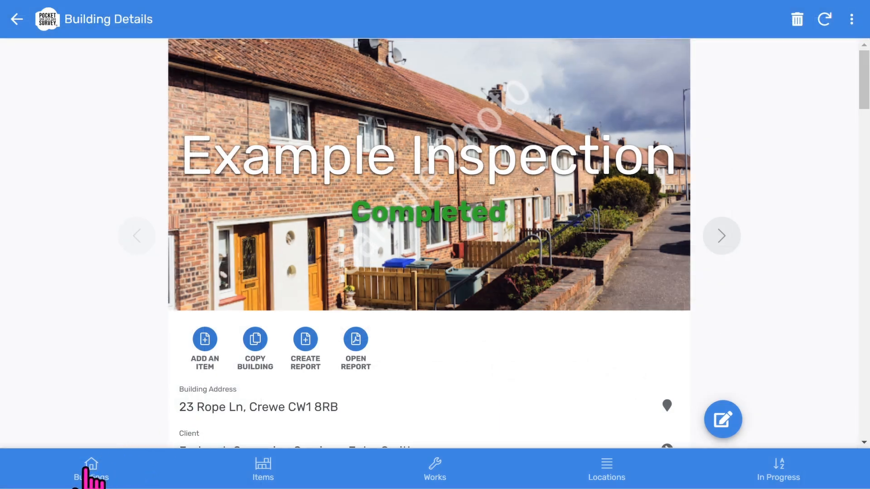
Return to the Buildings list and add a new building record.
{"action": "left_click", "coordinate": [90, 472]}
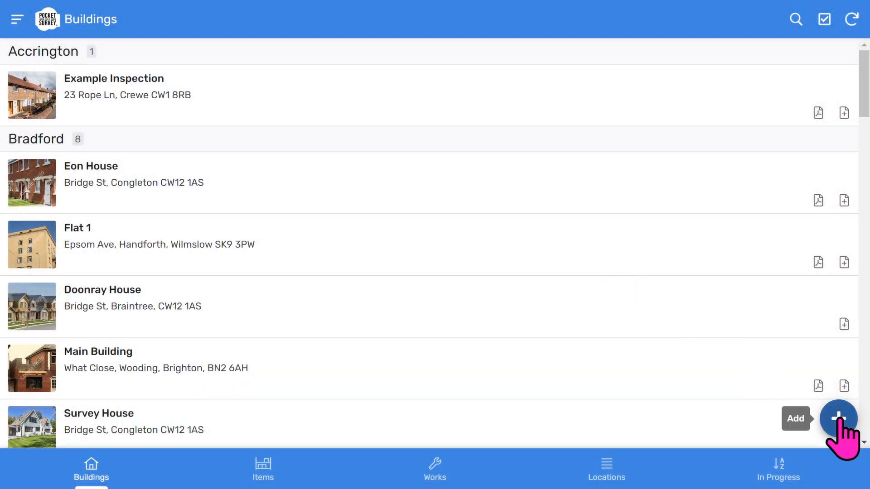
{"action": "left_click", "coordinate": [839, 418]}
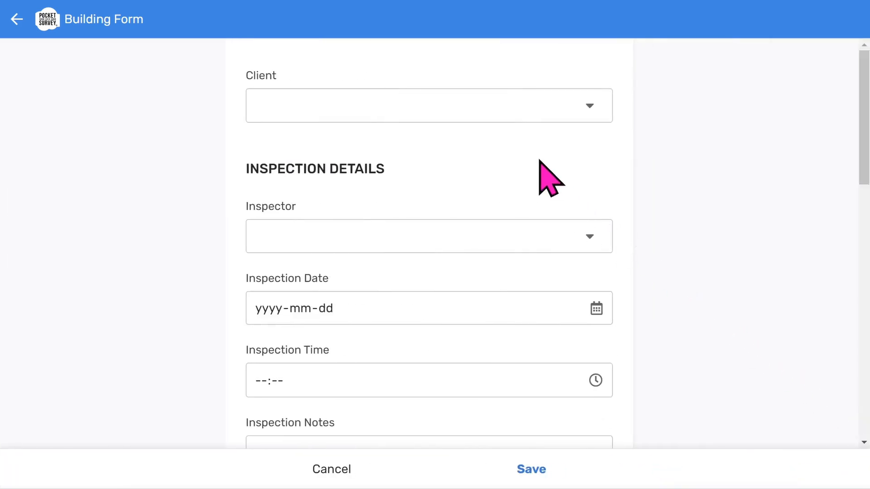
Create new client 'My Client' with contact John Smith for the new building.
{"action": "scroll", "scroll_direction": "down", "scroll_amount": 3}
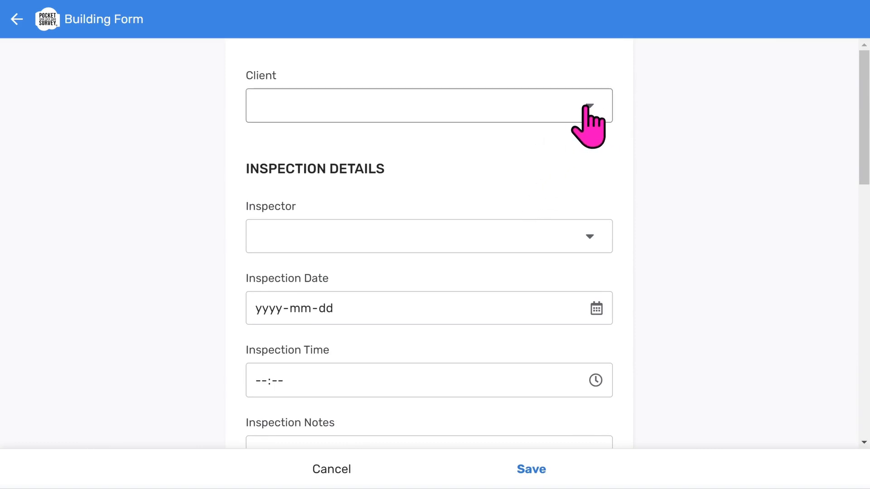
{"action": "left_click", "coordinate": [581, 120]}
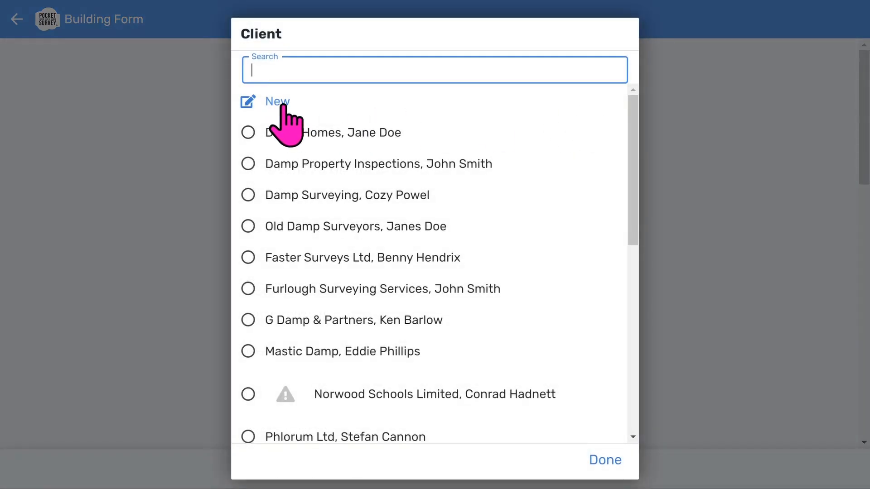
{"action": "left_click", "coordinate": [277, 101]}
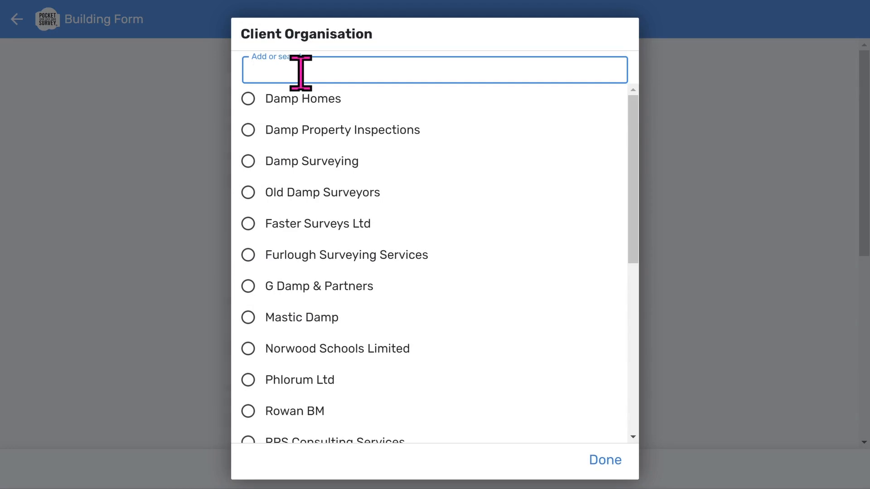
{"action": "type", "text": "My Client"}
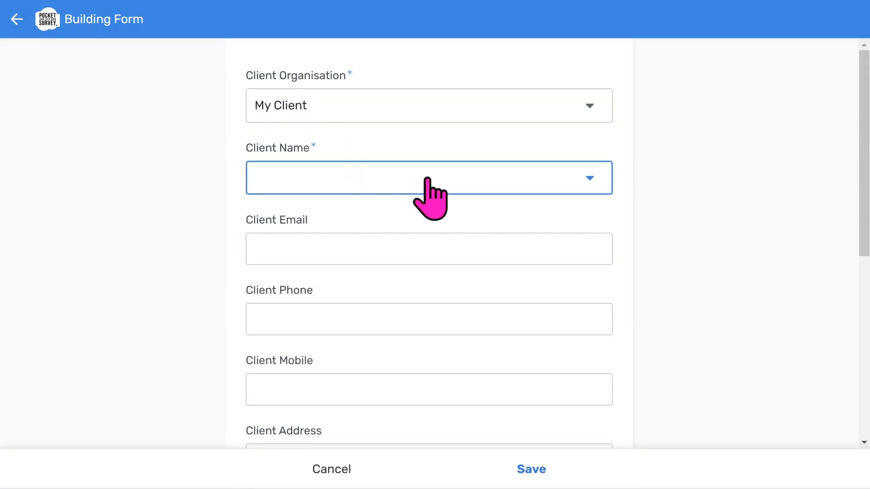
{"action": "left_click", "coordinate": [427, 184]}
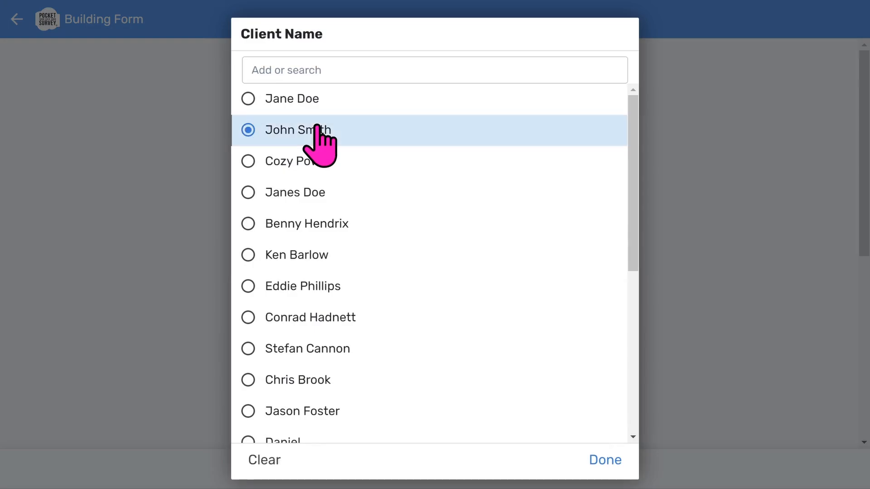
{"action": "left_click", "coordinate": [606, 473]}
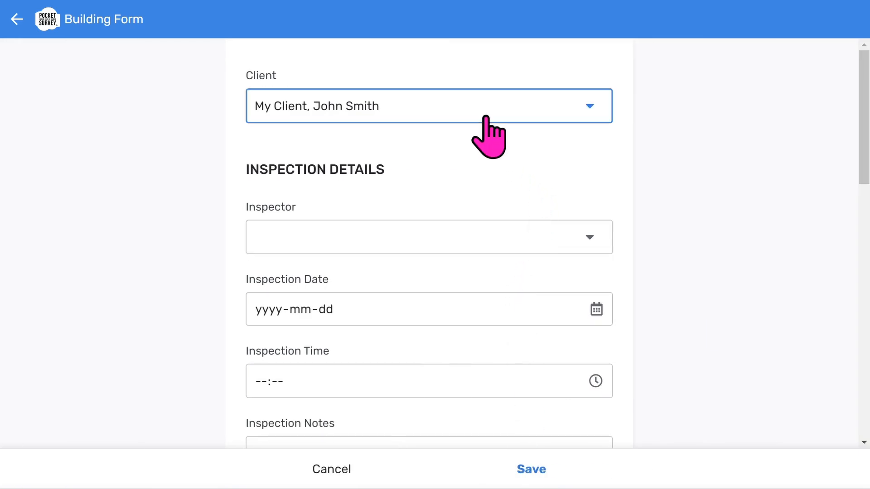
{"action": "left_click", "coordinate": [428, 237]}
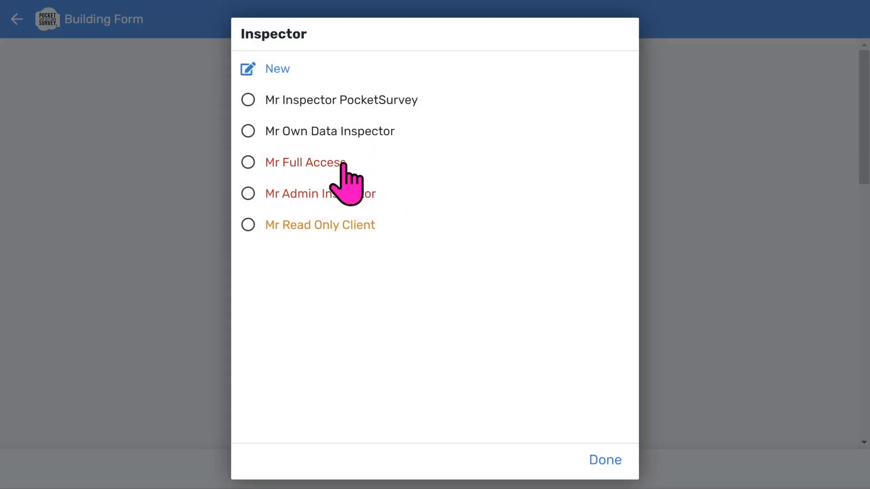
{"action": "mouse_move", "coordinate": [363, 236]}
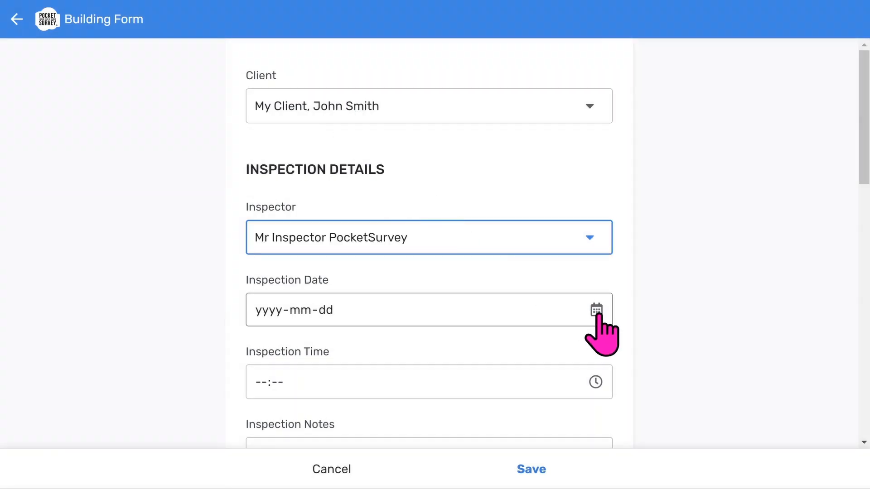
Set inspector Mr Inspector PocketSurvey, date today (2023-07-21), time 17:13 and status Started.
{"action": "left_click", "coordinate": [596, 310]}
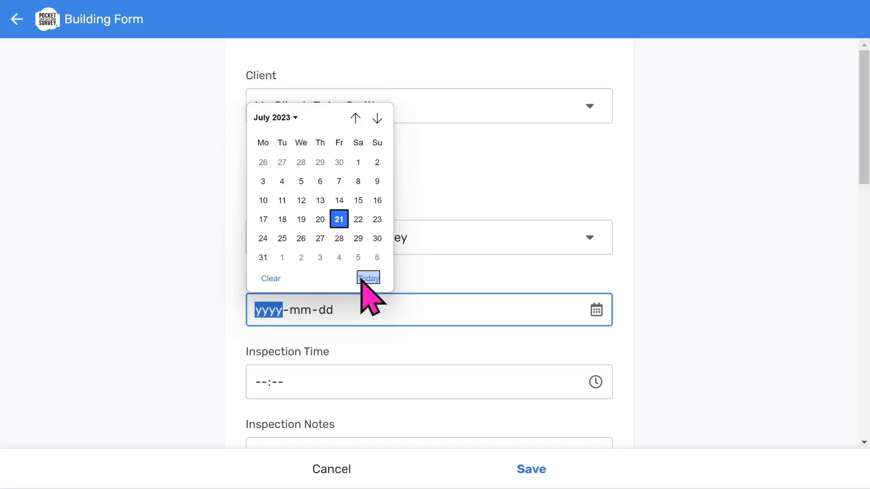
{"action": "left_click", "coordinate": [595, 381]}
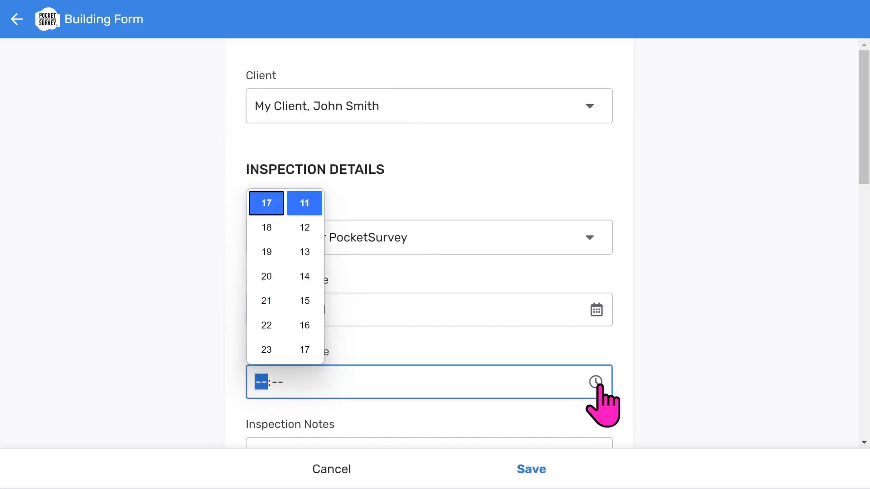
{"action": "left_click", "coordinate": [304, 252]}
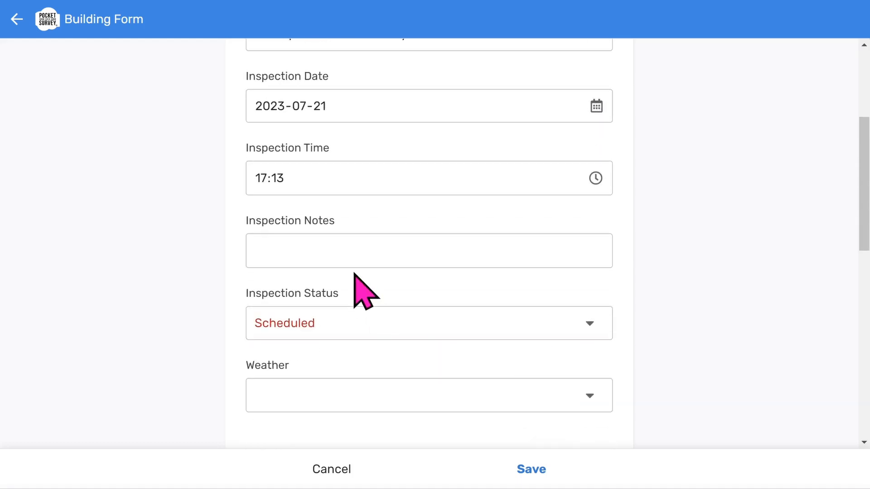
{"action": "left_click", "coordinate": [416, 251]}
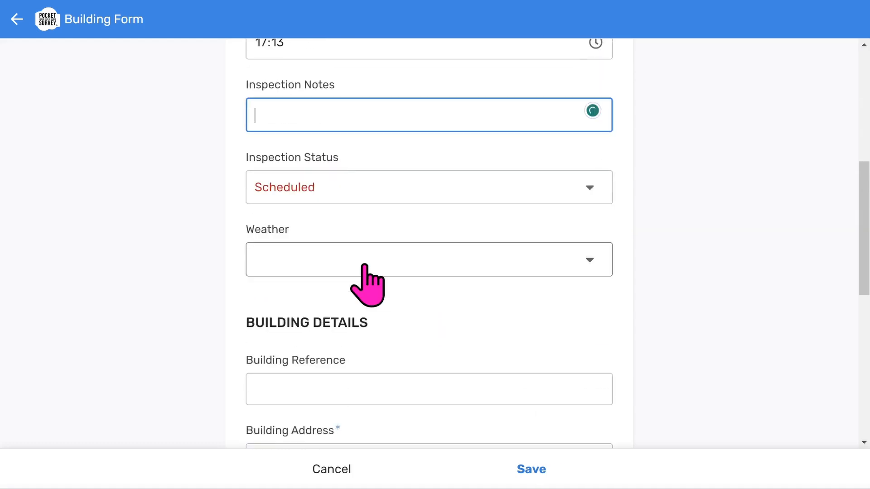
{"action": "left_click", "coordinate": [424, 187]}
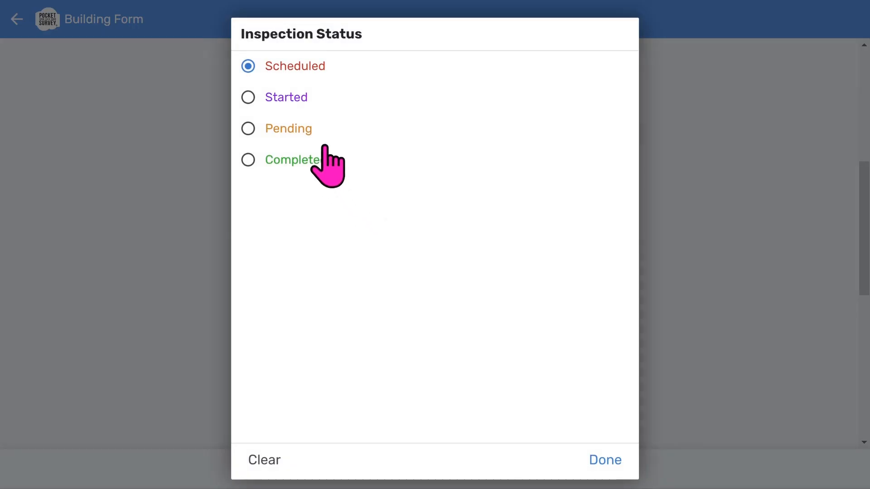
{"action": "mouse_move", "coordinate": [308, 117]}
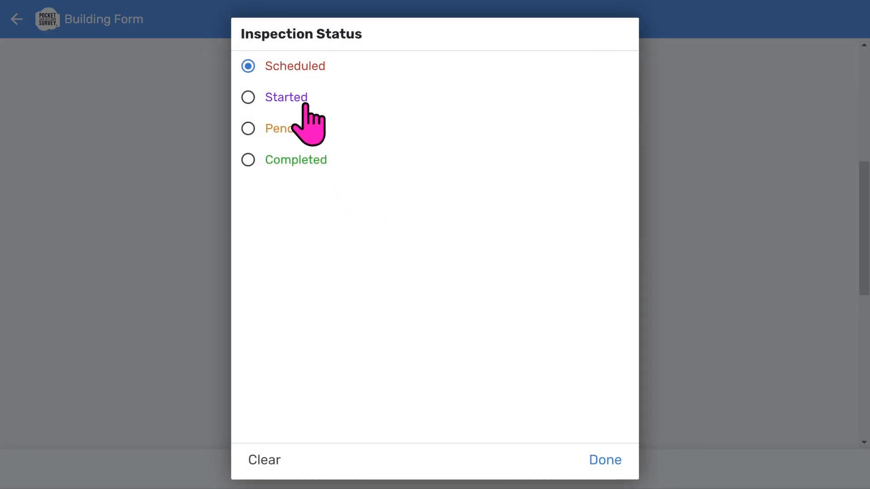
{"action": "mouse_move", "coordinate": [315, 181]}
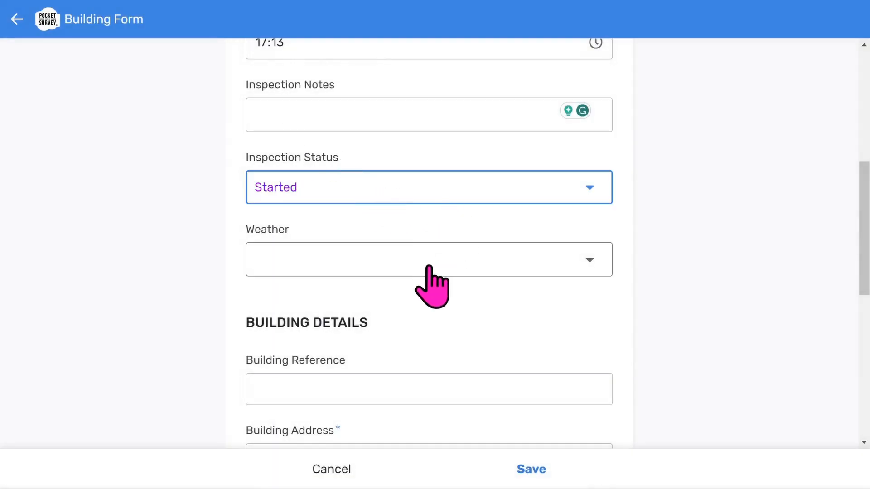
{"action": "scroll", "scroll_direction": "down", "scroll_amount": 3}
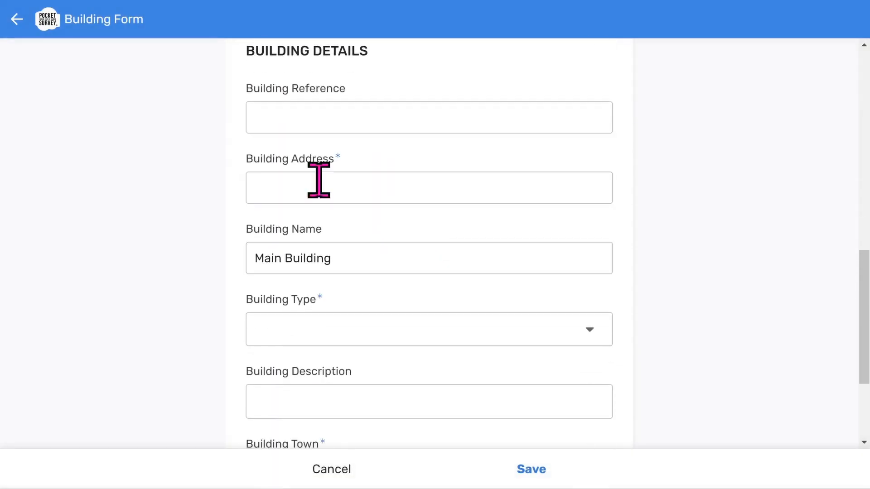
Enter reference 'Rep 1234' and address '10 Downing Street'.
{"action": "type", "text": "R"}
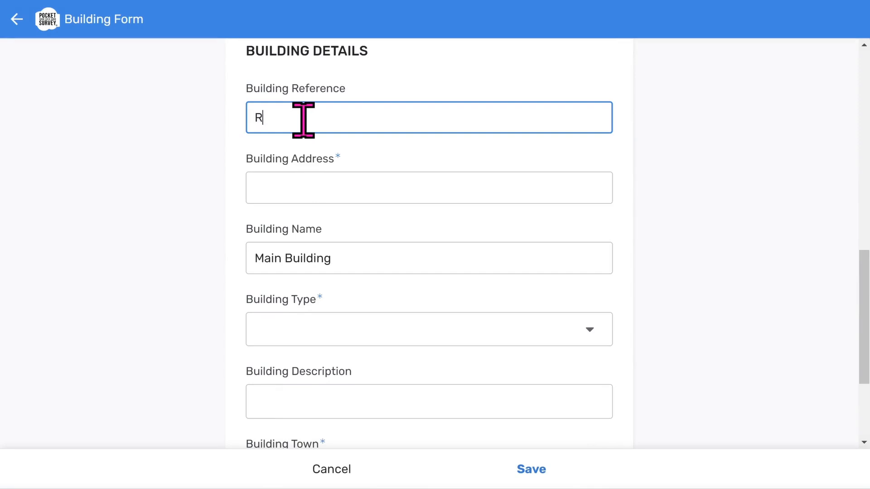
{"action": "type", "text": "ep 1234"}
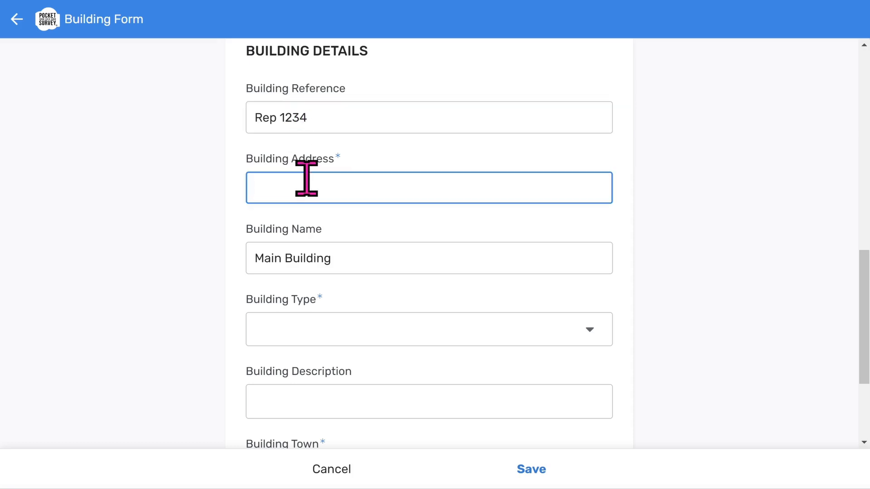
{"action": "type", "text": "10 Dow"}
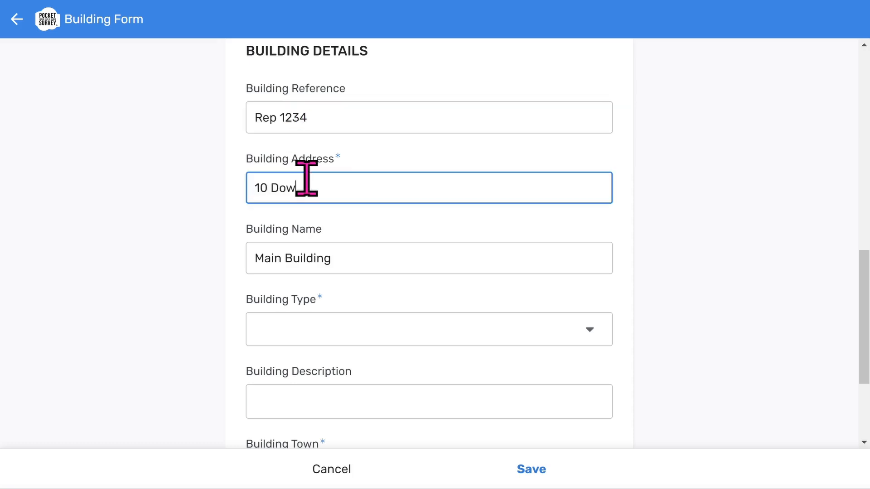
{"action": "type", "text": "ning ST"}
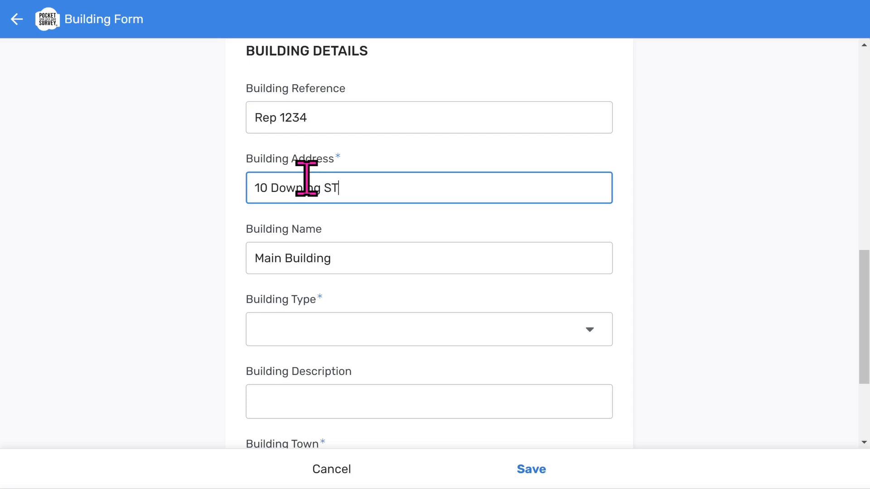
{"action": "type", "text": "ree"}
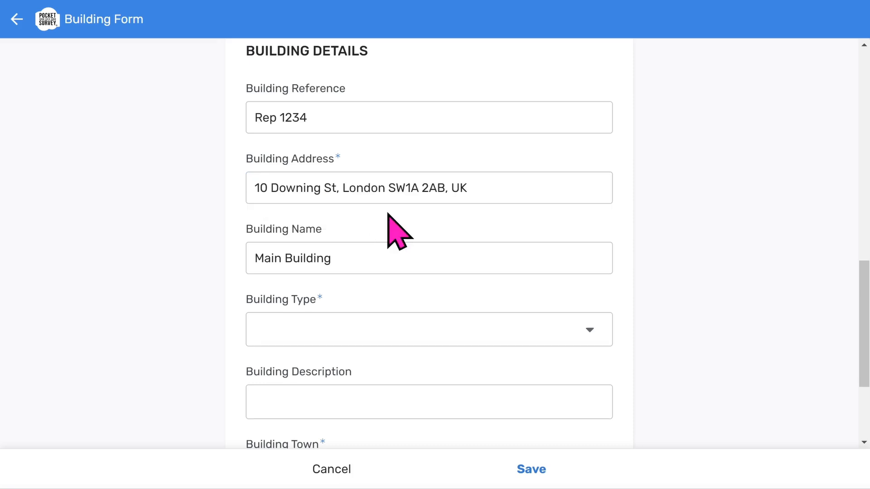
Set building name 'FLat 1', type Flat and town Accrington.
{"action": "scroll", "scroll_direction": "down", "scroll_amount": 3}
{"action": "type", "text": "FLa"}
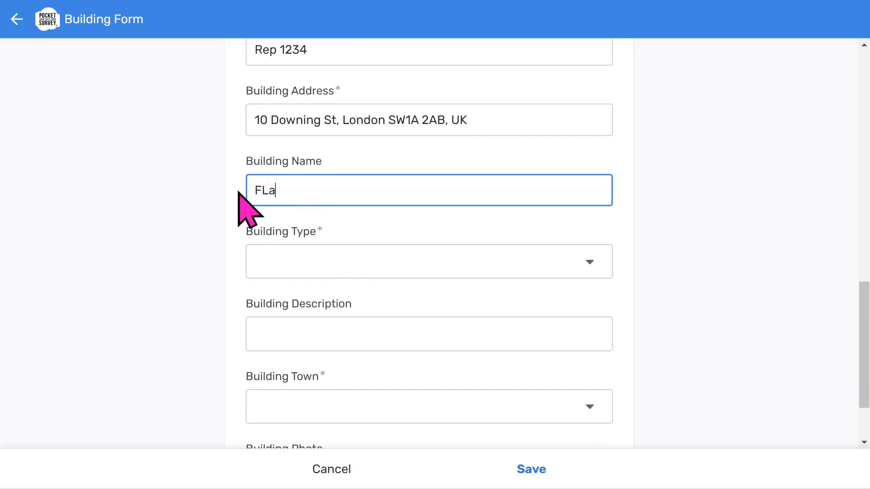
{"action": "left_click", "coordinate": [428, 274]}
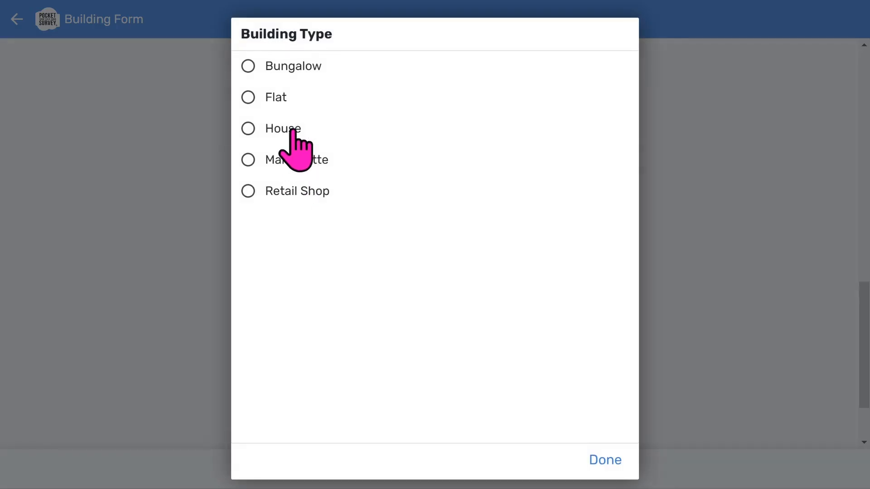
{"action": "left_click", "coordinate": [283, 129]}
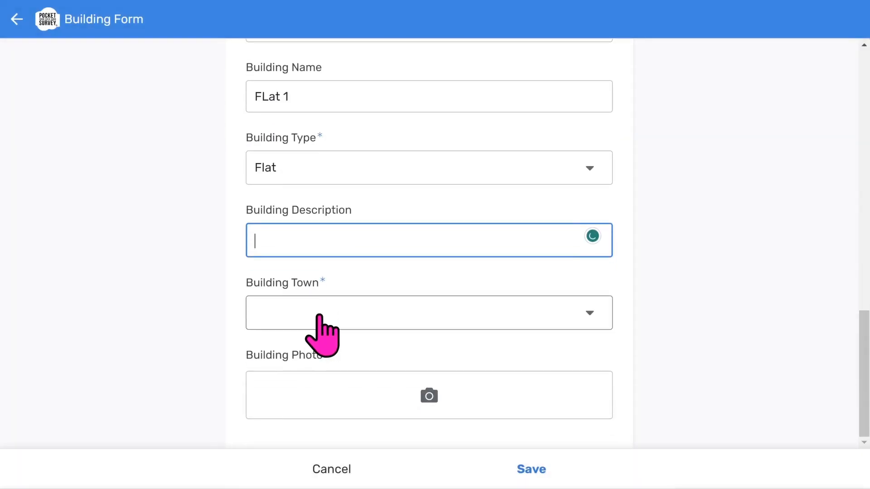
{"action": "left_click", "coordinate": [428, 312]}
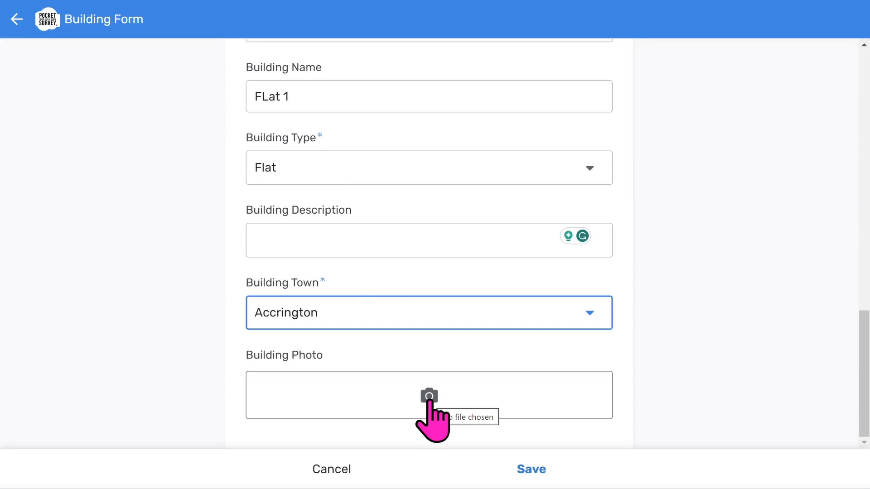
{"action": "left_click", "coordinate": [430, 396]}
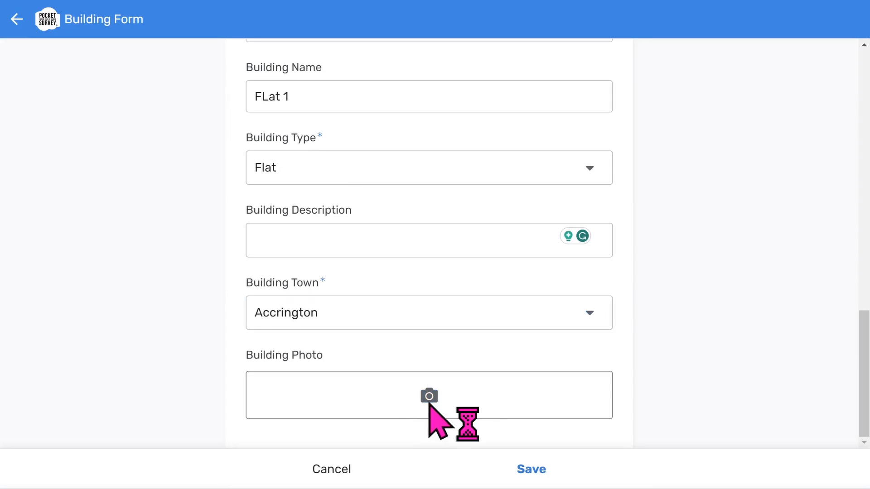
Attach Downing Street.jpg as the building photo on the new building form.
{"action": "left_click", "coordinate": [430, 396]}
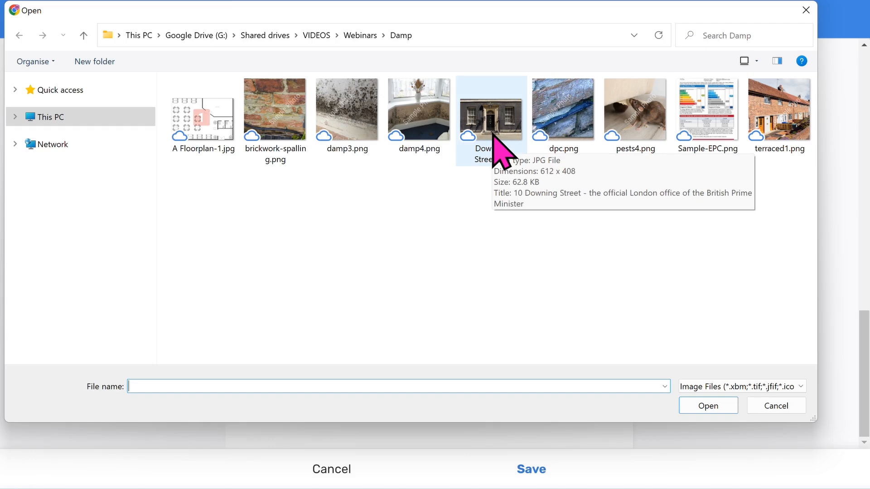
{"action": "left_click", "coordinate": [492, 116]}
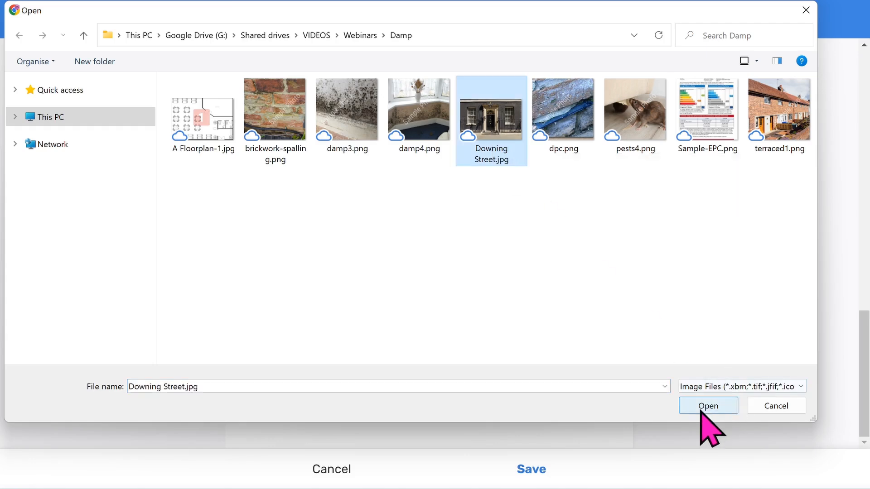
{"action": "left_click", "coordinate": [709, 405]}
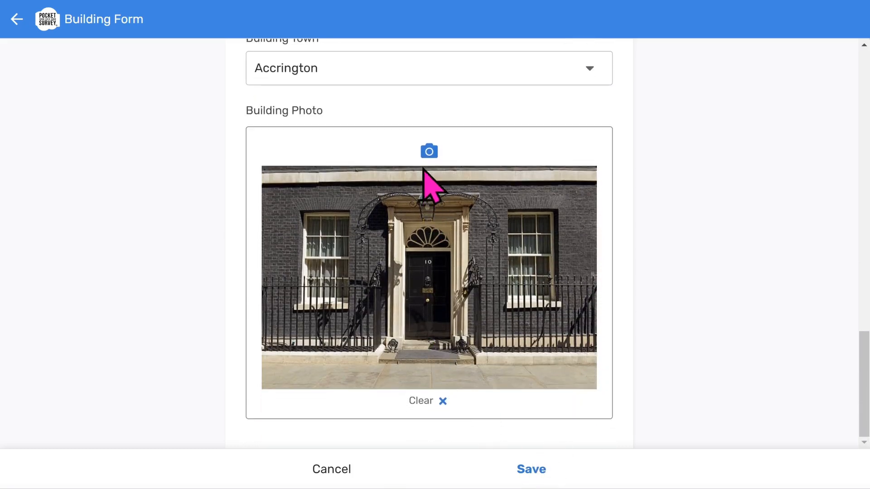
Set inspection type to Initial Damp and Mould Inspection and save the Flat 1 building.
{"action": "left_click", "coordinate": [531, 470]}
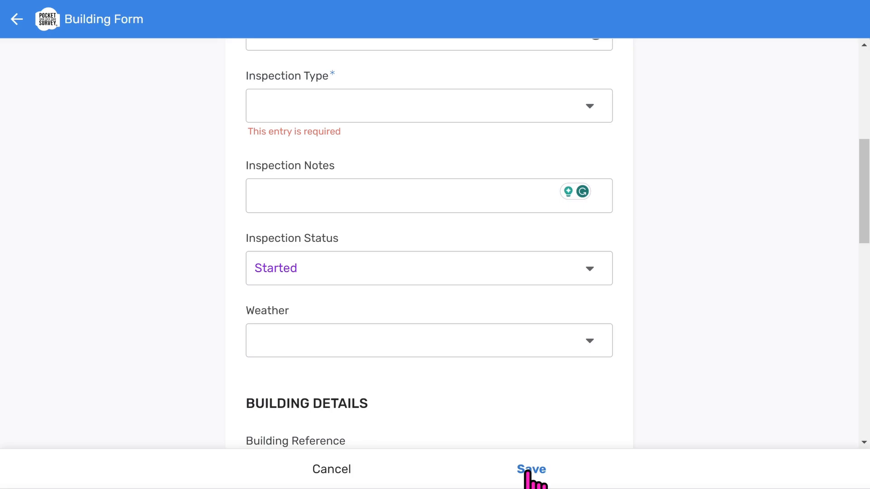
{"action": "left_click", "coordinate": [427, 105]}
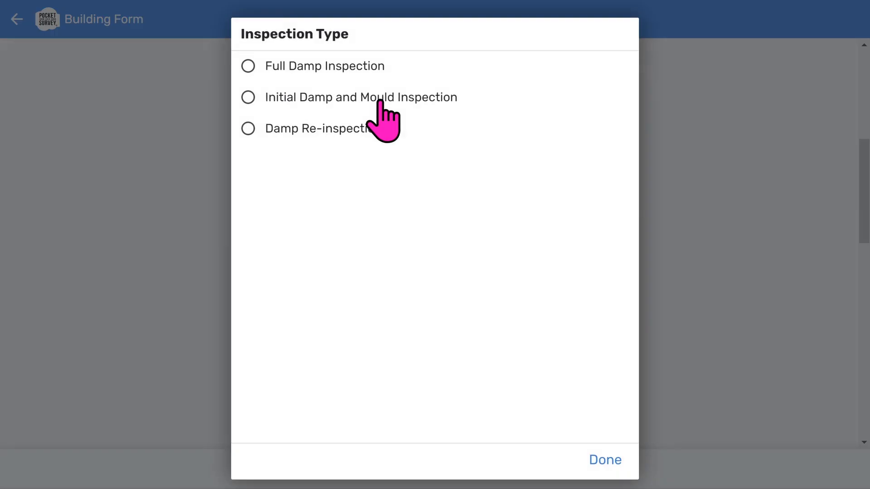
{"action": "mouse_move", "coordinate": [358, 111]}
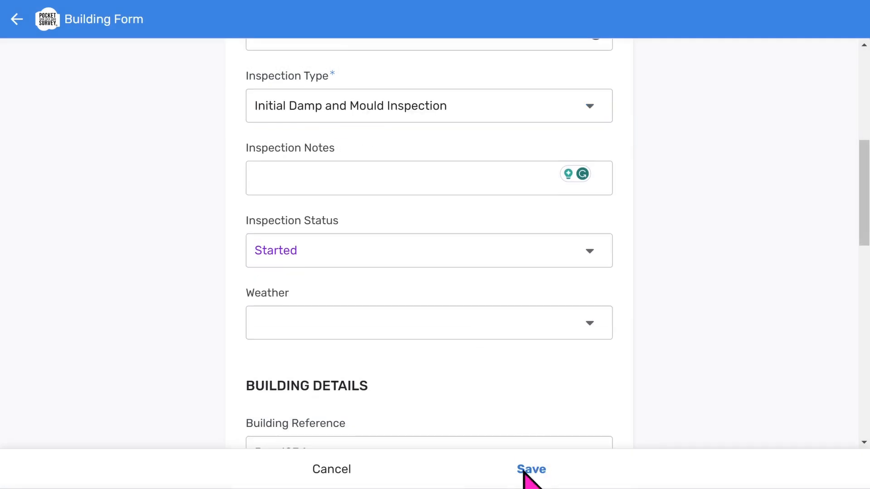
{"action": "left_click", "coordinate": [531, 470]}
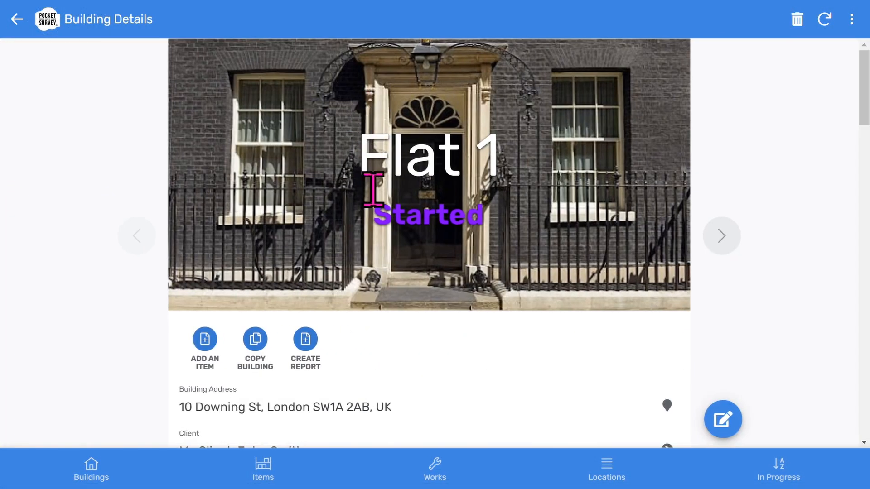
Add a new item to the Downing Street building with Location 1 as 0 - Ground Floor.
{"action": "scroll", "scroll_direction": "down", "scroll_amount": 3}
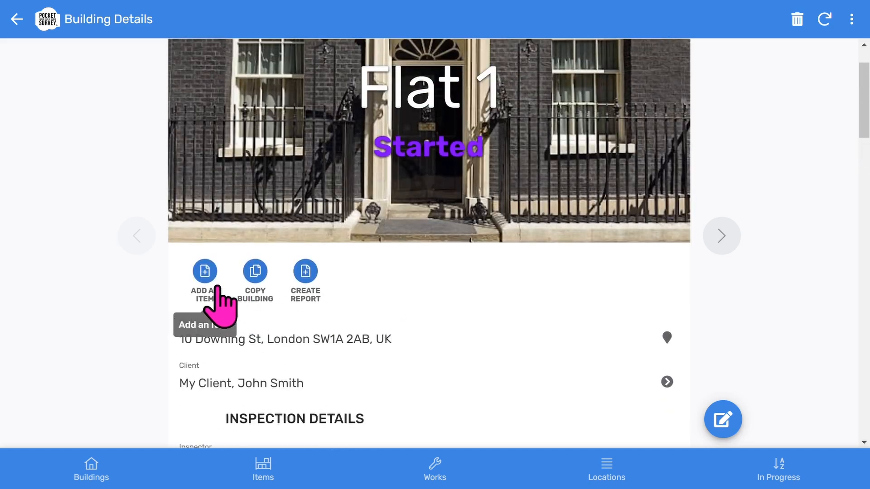
{"action": "left_click", "coordinate": [205, 271]}
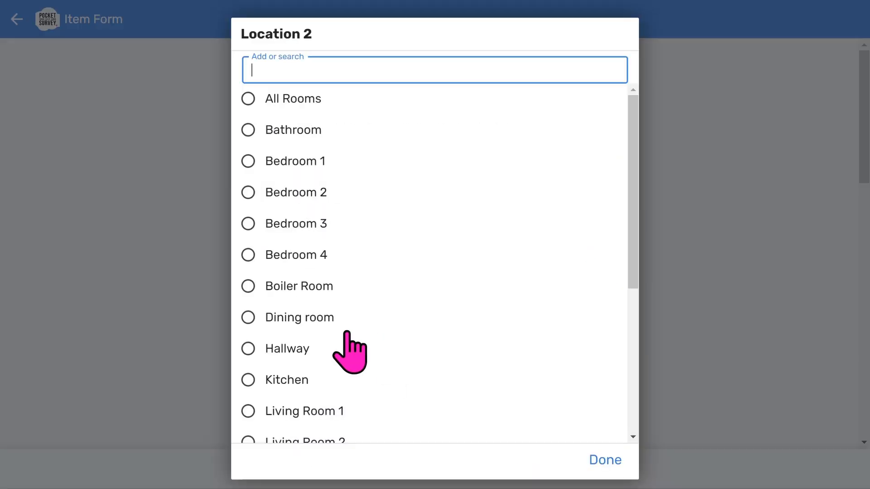
{"action": "left_click", "coordinate": [605, 460]}
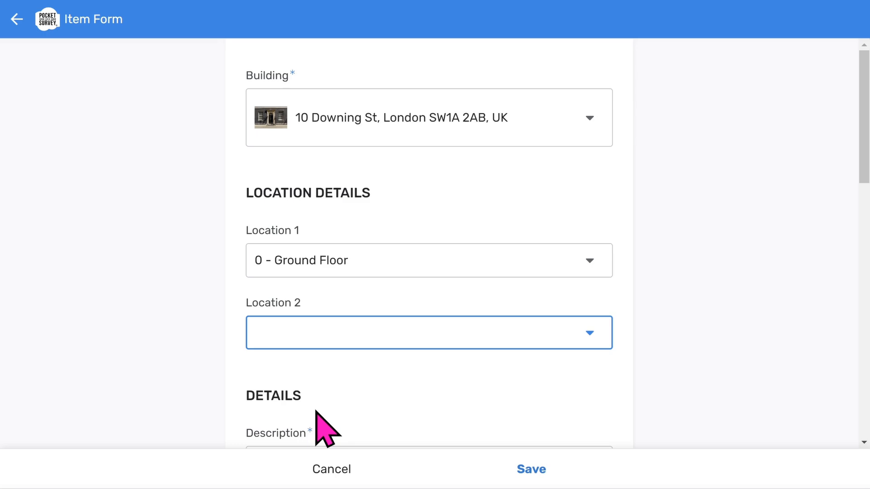
Set the item to Penetrating damp, Severe Localised, Wet (20+), humidity 1, No Condensation.
{"action": "scroll", "scroll_direction": "down", "scroll_amount": 3}
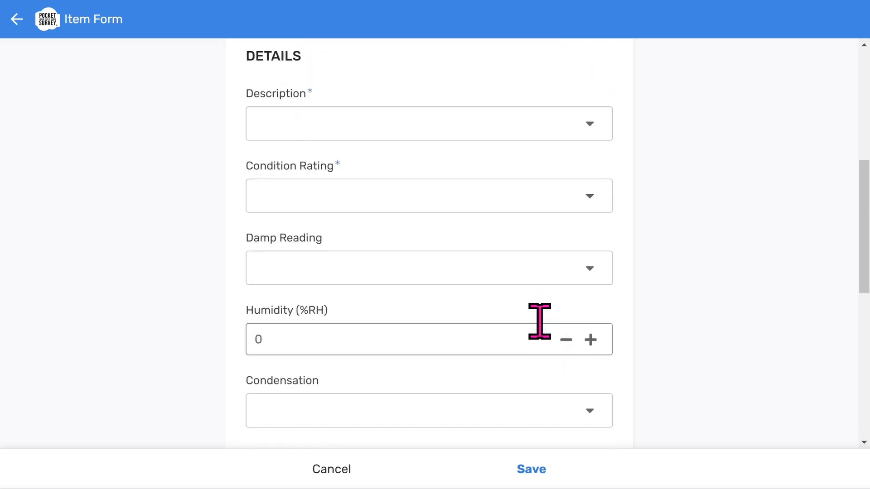
{"action": "left_click", "coordinate": [419, 124]}
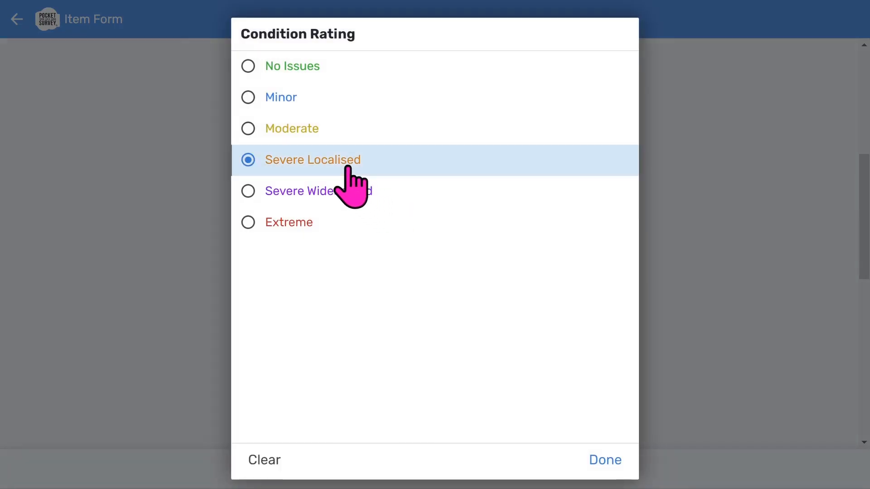
{"action": "left_click", "coordinate": [605, 461]}
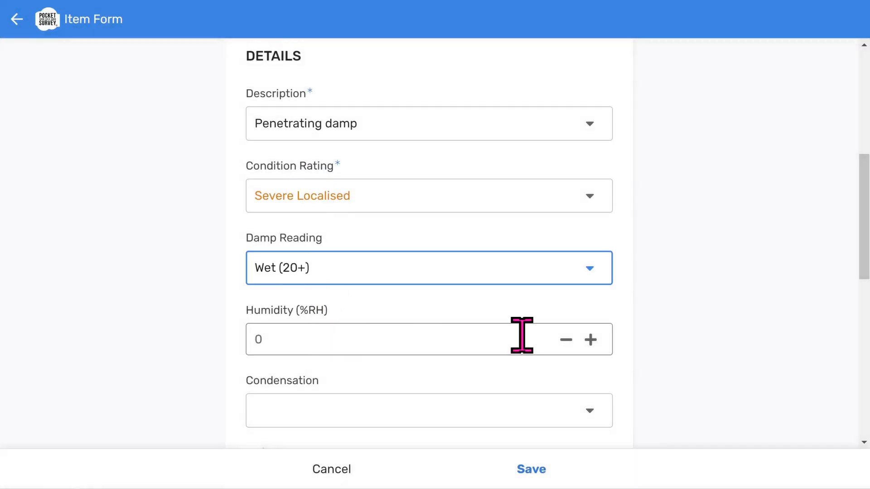
{"action": "left_click", "coordinate": [428, 410]}
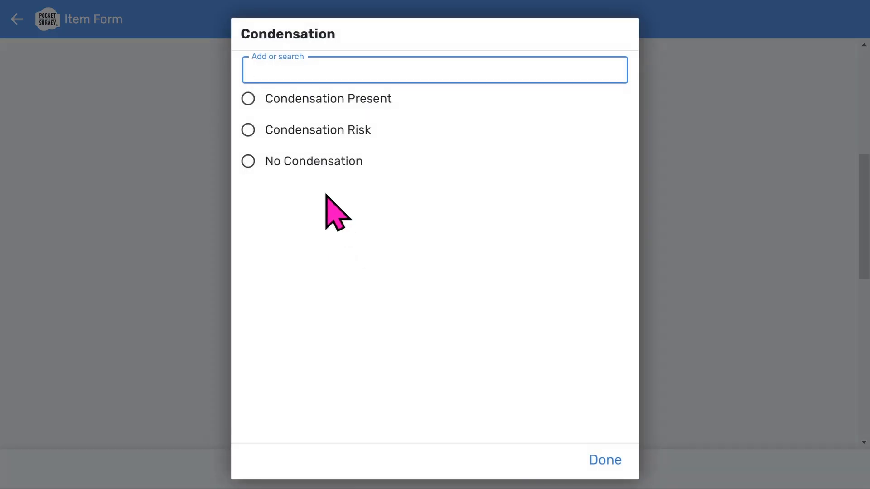
{"action": "left_click", "coordinate": [248, 161]}
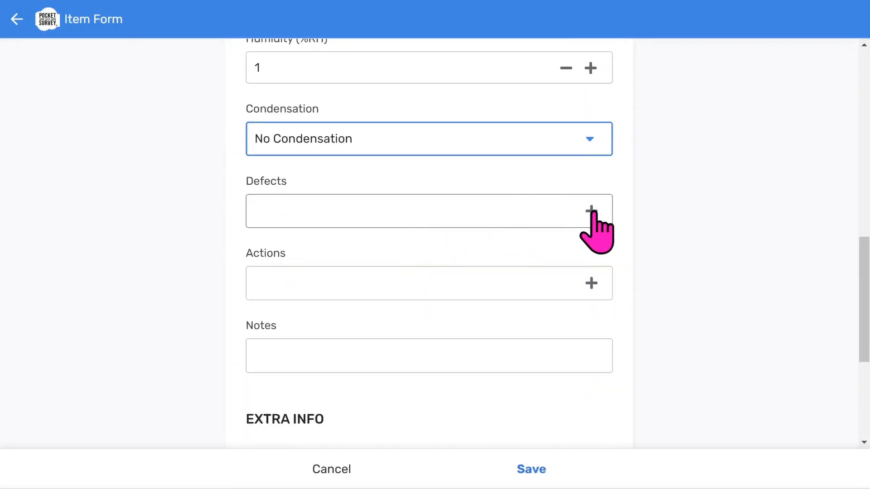
Search 'DPC' in Defects and tick Faulty DPC alongside Blocked gulleys.
{"action": "left_click", "coordinate": [591, 211]}
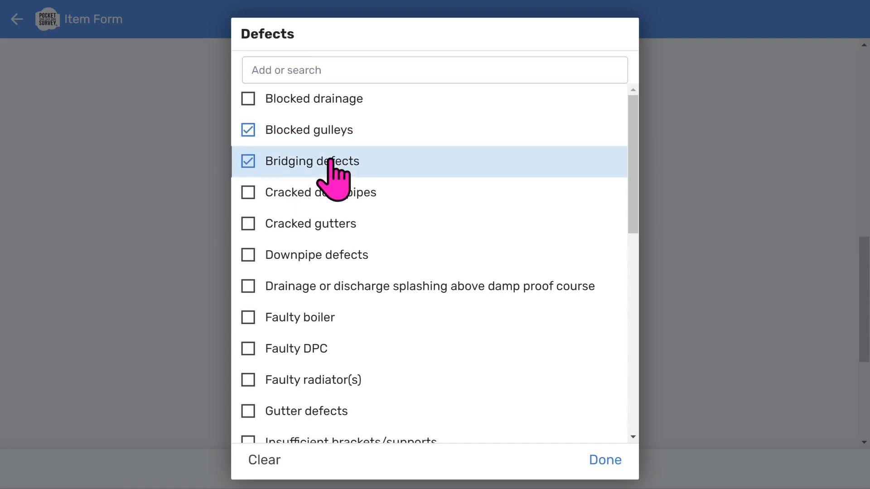
{"action": "left_click", "coordinate": [264, 460]}
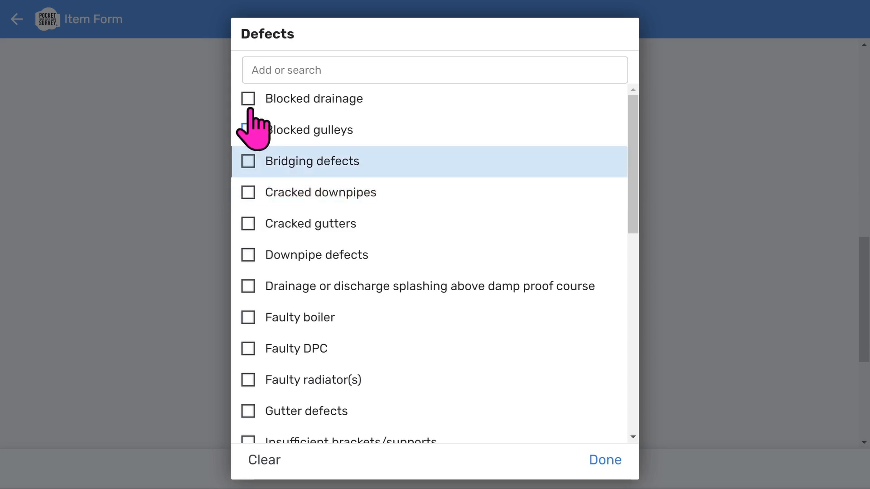
{"action": "type", "text": "DPC"}
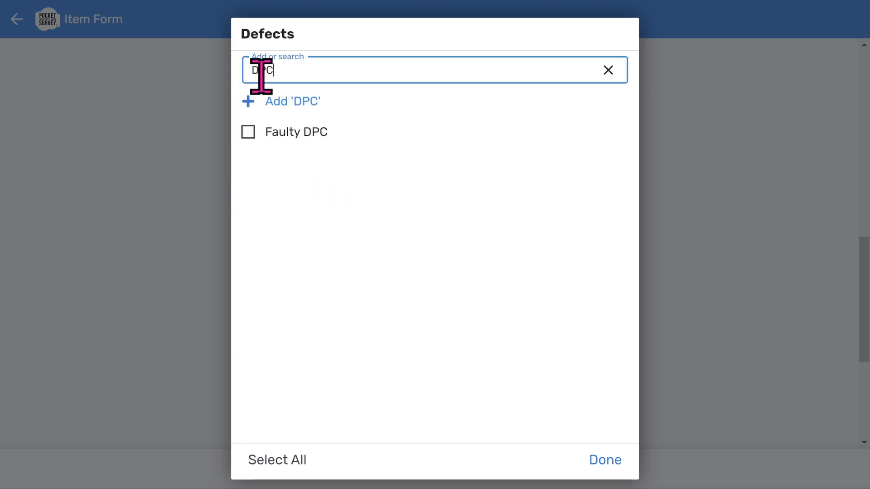
{"action": "mouse_move", "coordinate": [279, 141]}
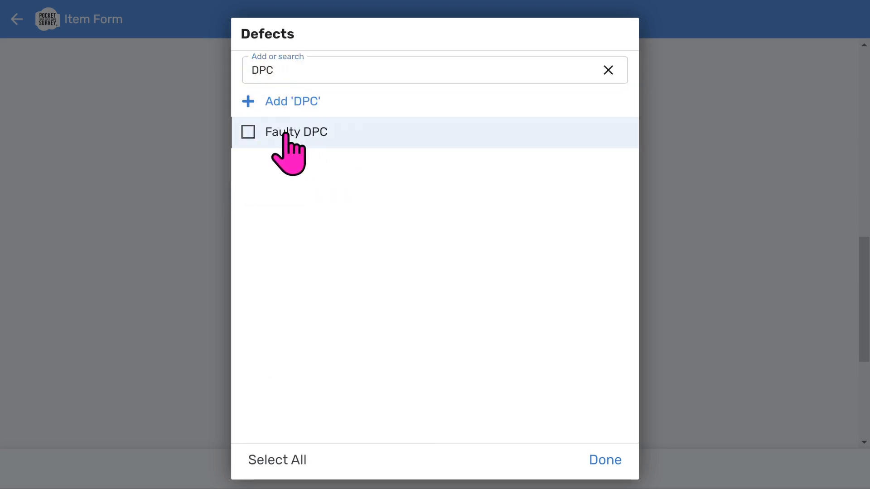
{"action": "left_click", "coordinate": [602, 460]}
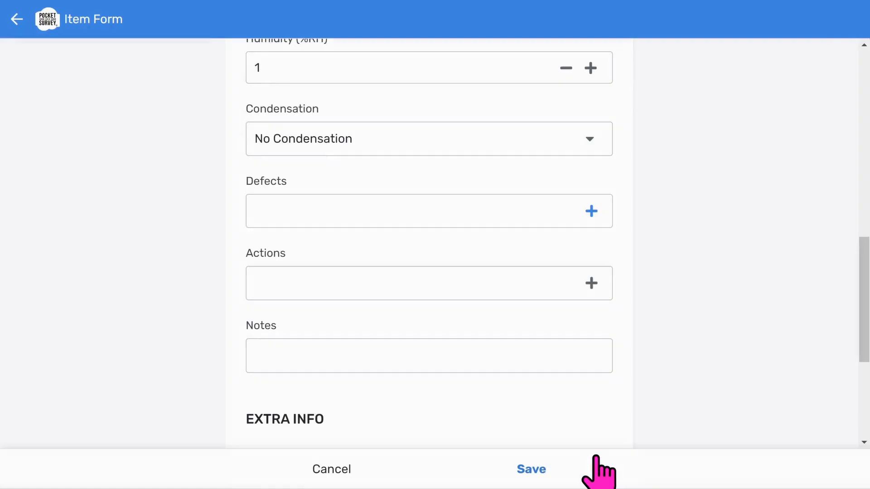
Set the item's actions to Further investigation required and Install DPC.
{"action": "left_click", "coordinate": [591, 282]}
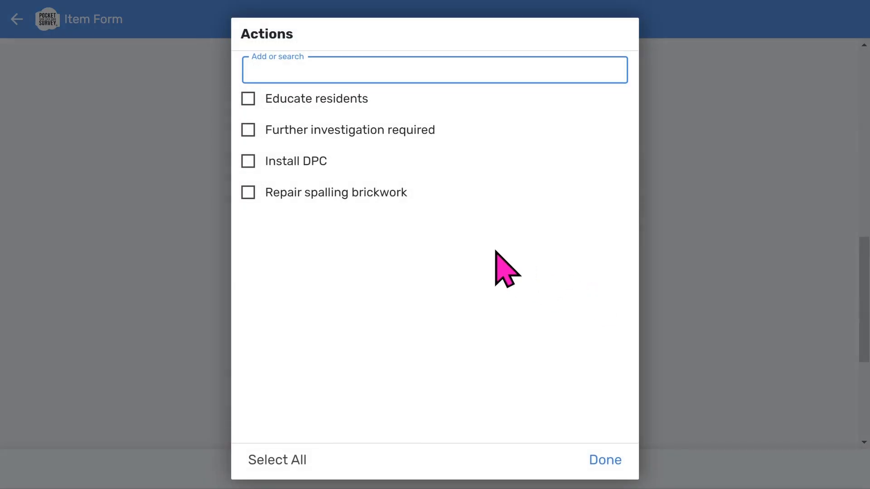
{"action": "left_click", "coordinate": [247, 130]}
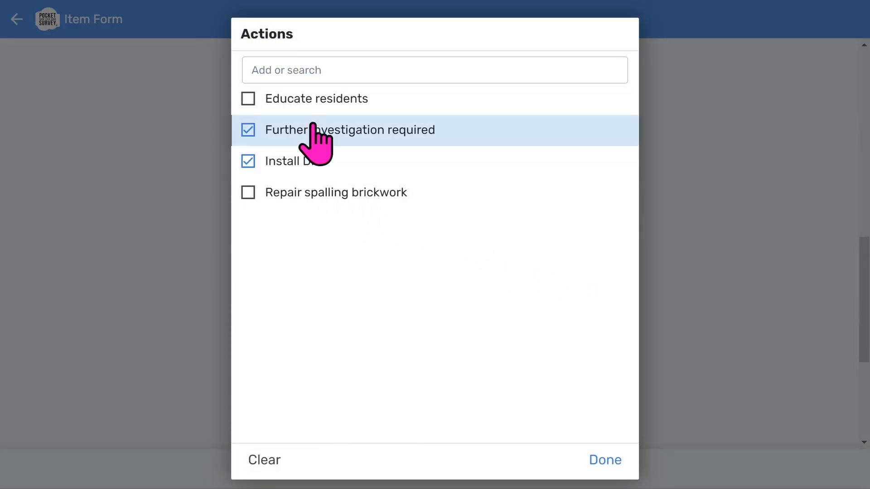
{"action": "left_click", "coordinate": [601, 461]}
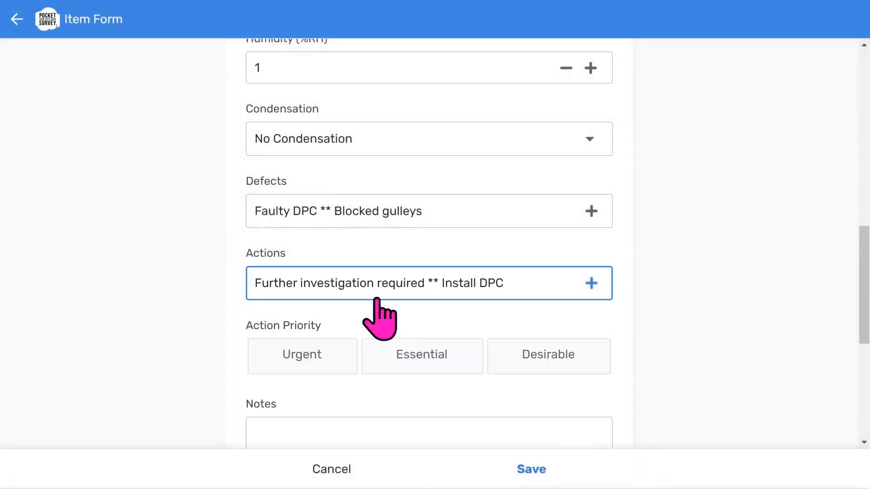
Set action priority to Essential and attach the mould-stained room photo as Image 1.
{"action": "left_click", "coordinate": [421, 355]}
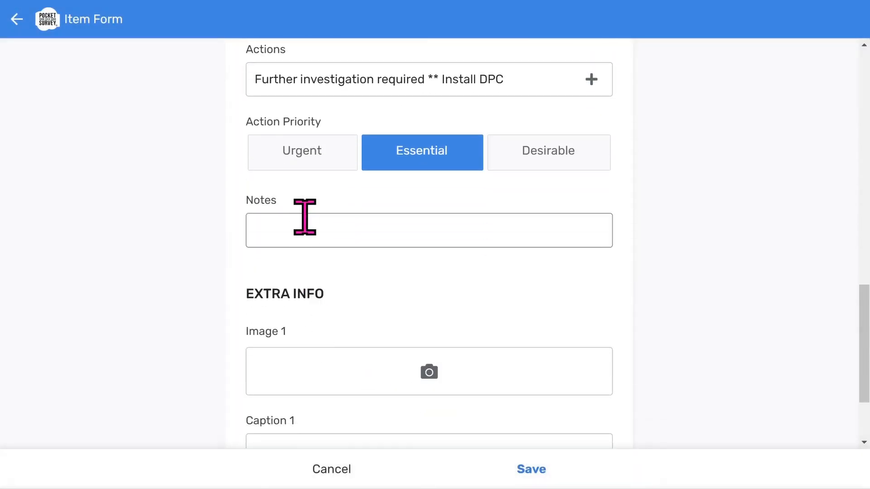
{"action": "left_click", "coordinate": [430, 372]}
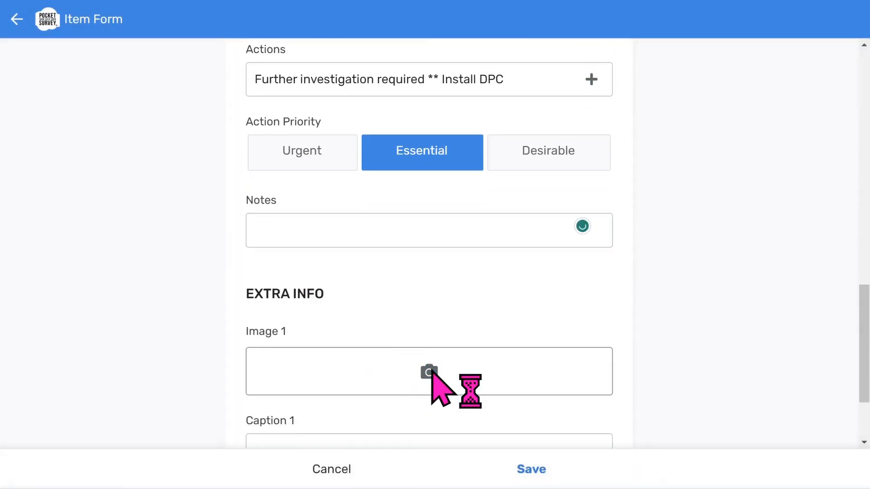
{"action": "left_click", "coordinate": [430, 384]}
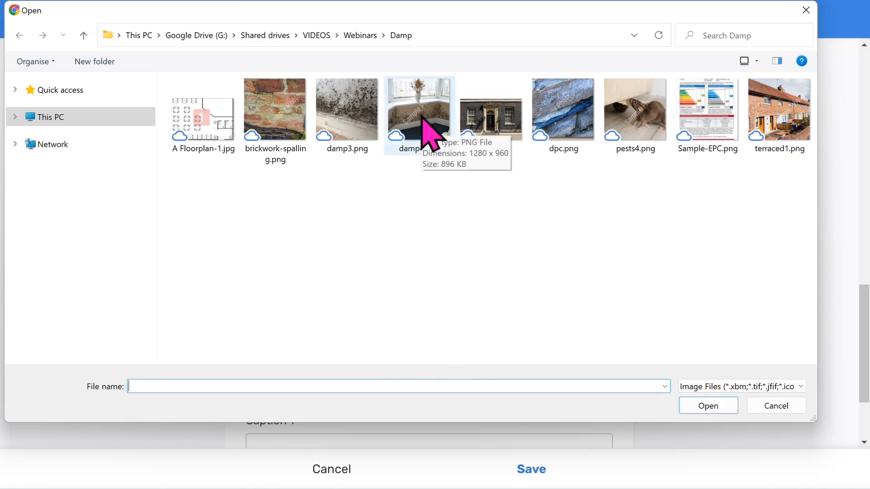
{"action": "left_click", "coordinate": [419, 109]}
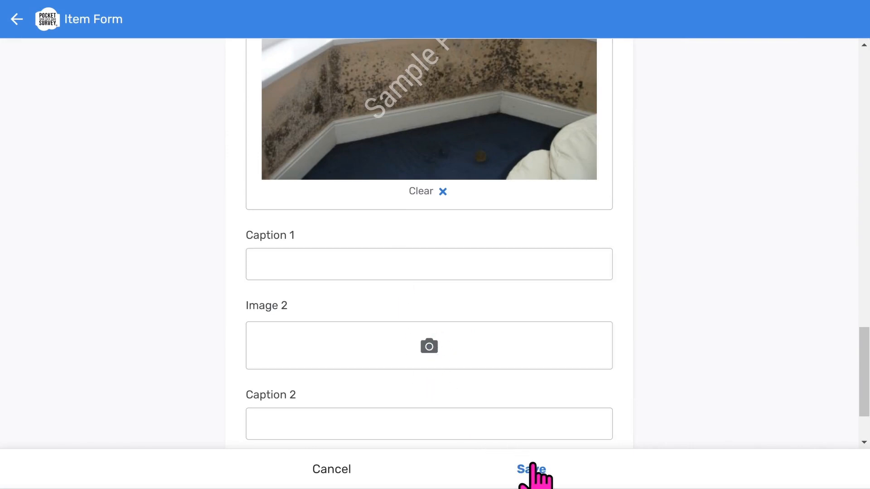
Save the damp item to Flat 1 and return to the Buildings list.
{"action": "left_click", "coordinate": [531, 470]}
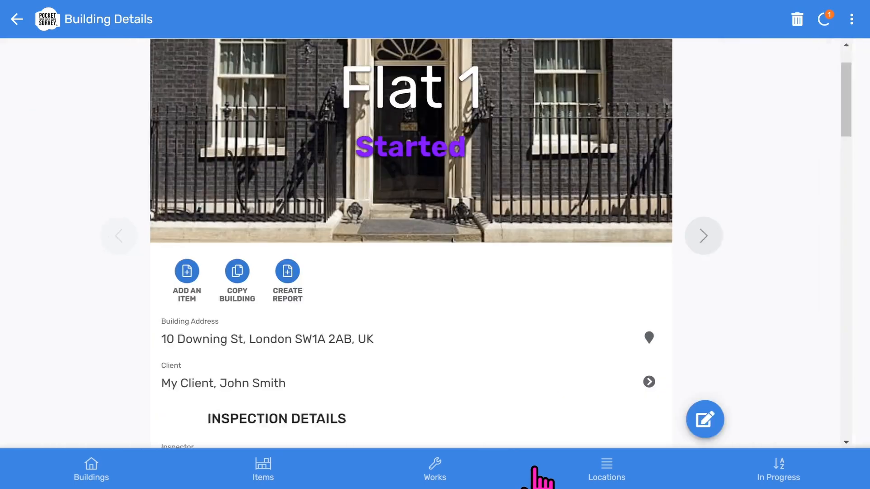
{"action": "mouse_move", "coordinate": [205, 272]}
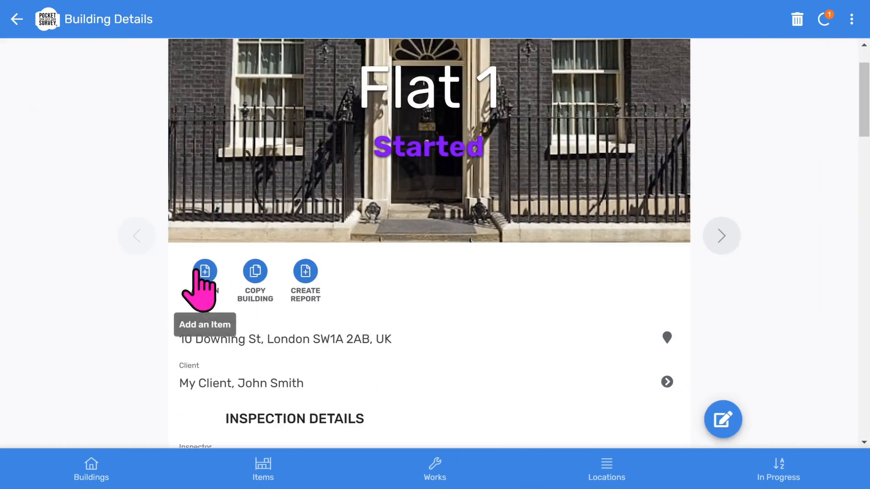
{"action": "left_click", "coordinate": [204, 271]}
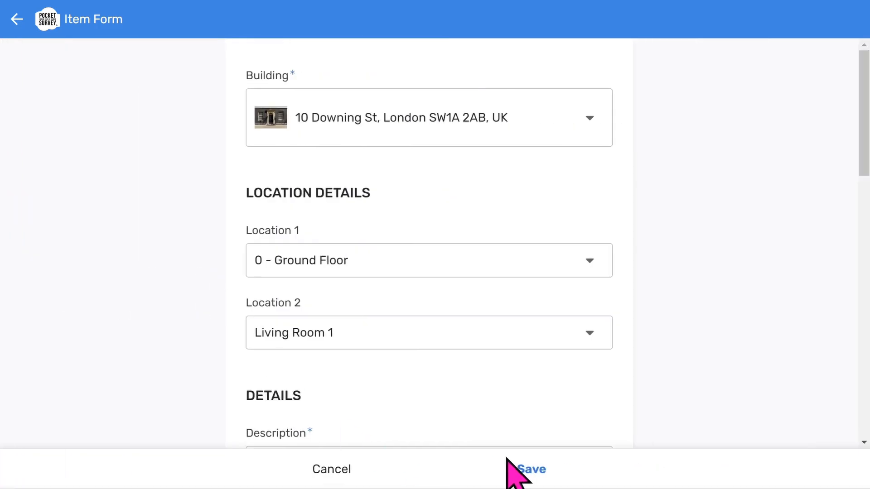
{"action": "left_click", "coordinate": [533, 469]}
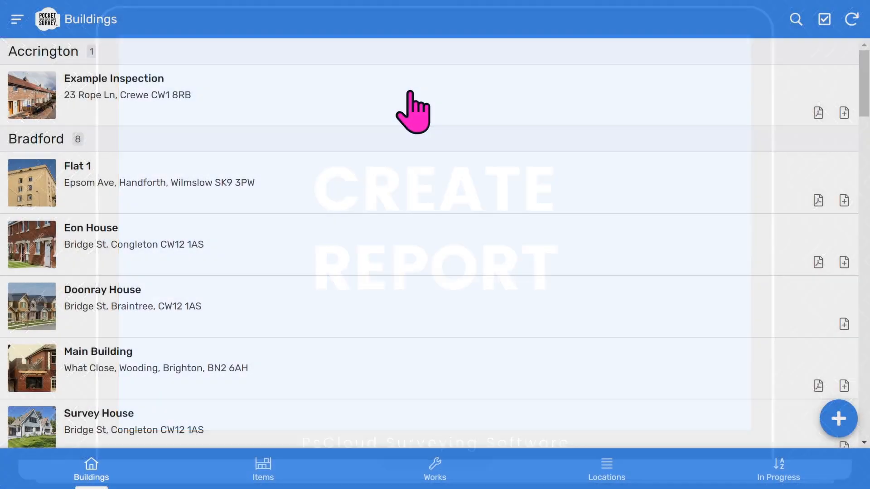
Create a report for the Example Inspection building and dismiss the Confirm dialog.
{"action": "left_click", "coordinate": [114, 87]}
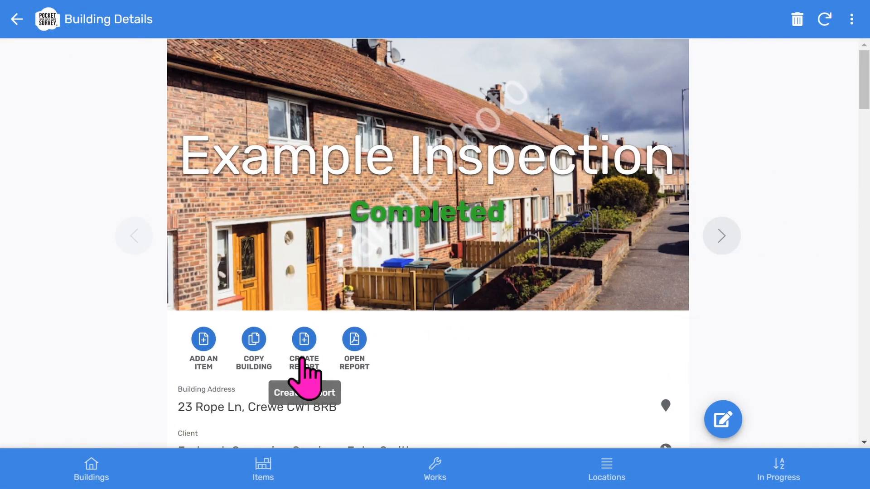
{"action": "left_click", "coordinate": [305, 339]}
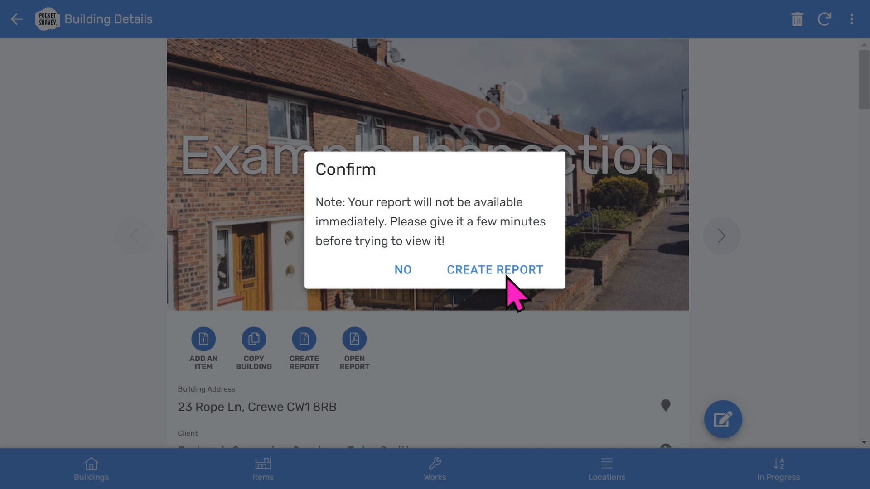
{"action": "mouse_move", "coordinate": [406, 287]}
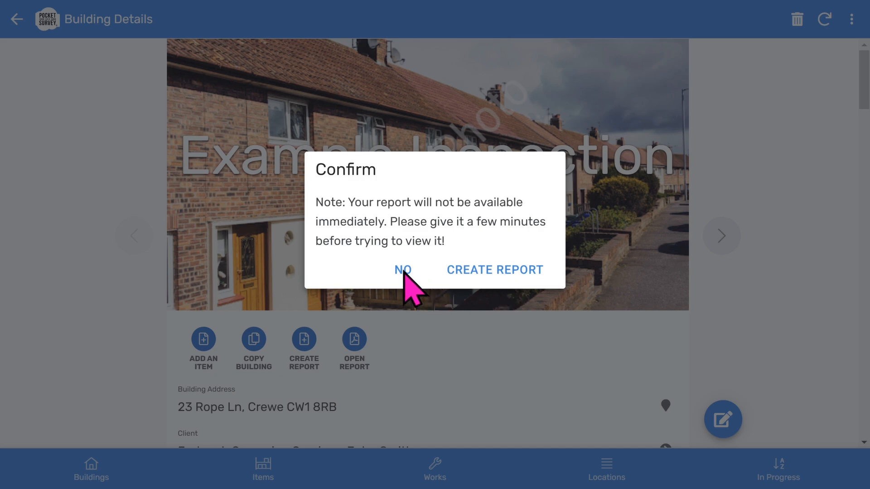
{"action": "left_click", "coordinate": [403, 270]}
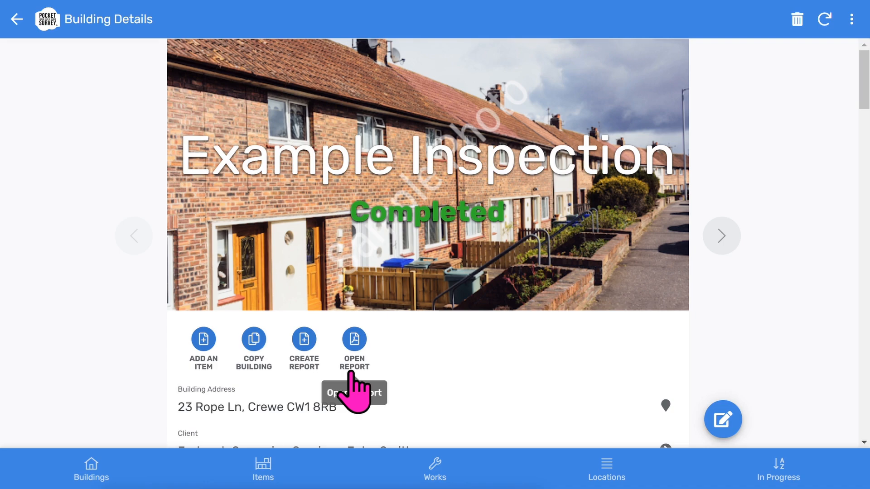
{"action": "mouse_move", "coordinate": [88, 477]}
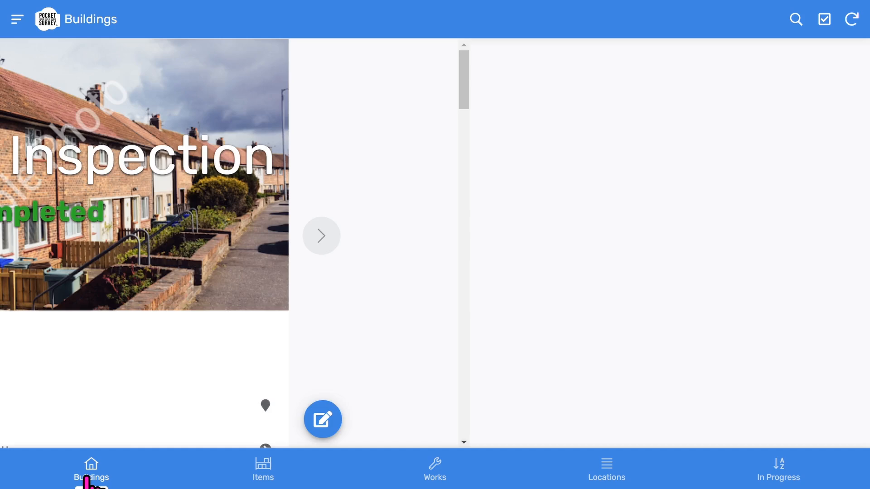
Go back to the Buildings list and scroll through the buildings grouped by town.
{"action": "left_click", "coordinate": [91, 465]}
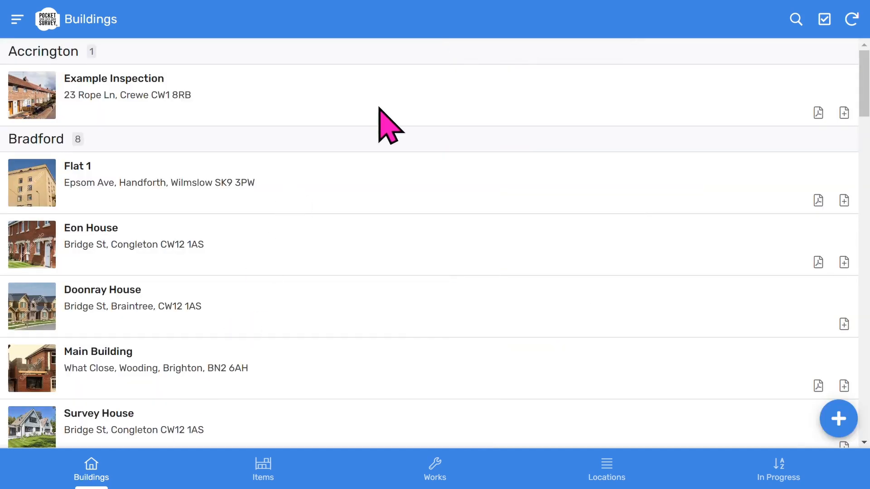
{"action": "scroll", "scroll_direction": "down", "scroll_amount": 3}
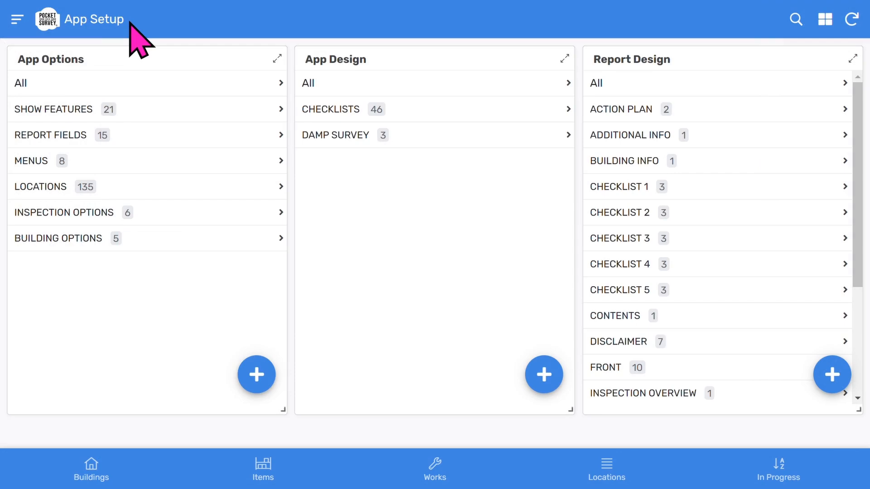
{"action": "mouse_move", "coordinate": [151, 75]}
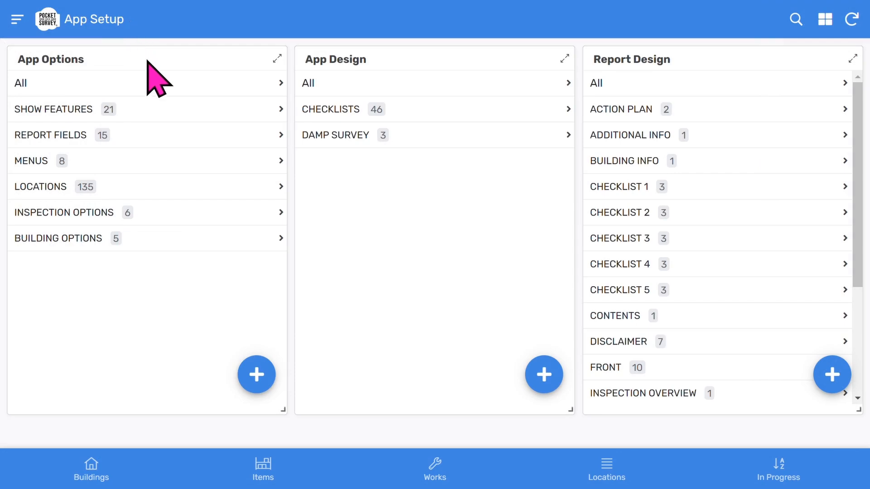
{"action": "mouse_move", "coordinate": [149, 74]}
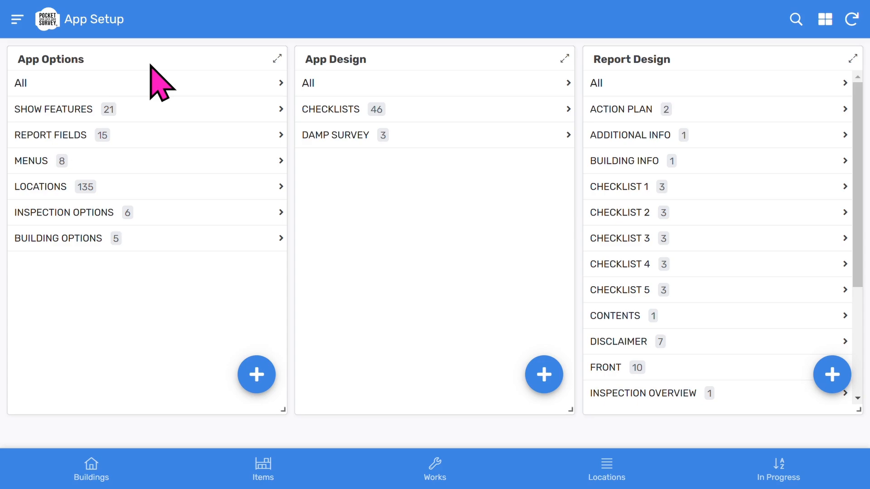
{"action": "mouse_move", "coordinate": [658, 68]}
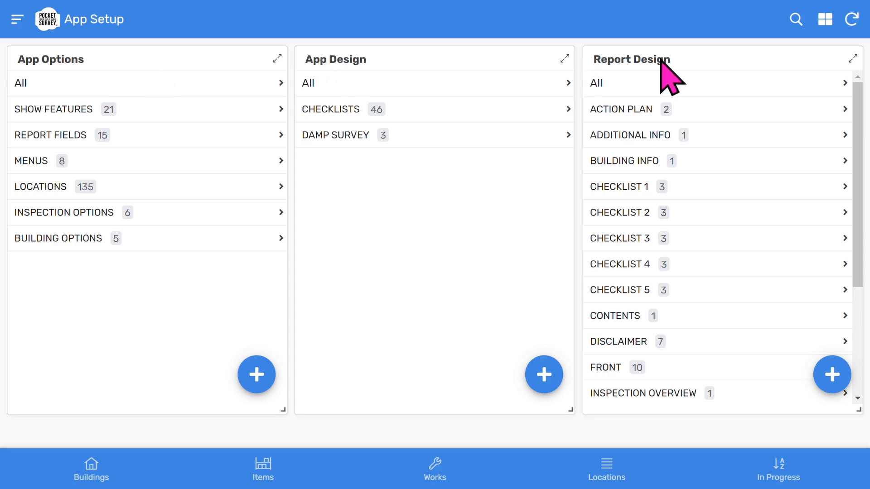